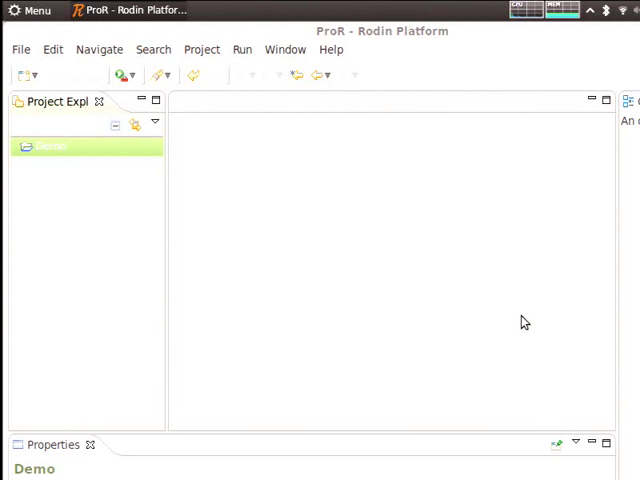
pyautogui.moveTo(68, 188)
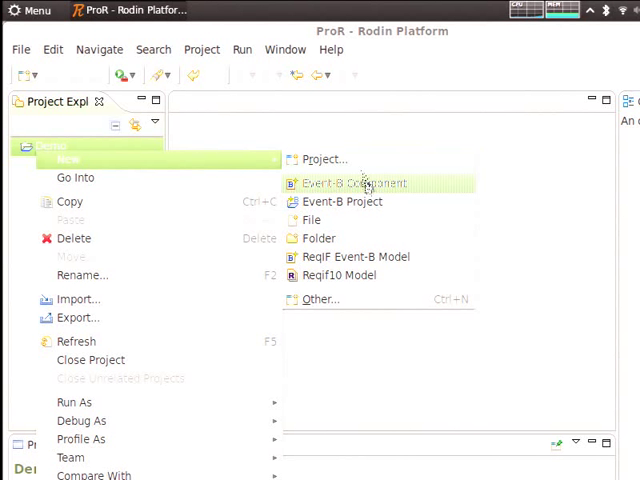
pyautogui.moveTo(390, 275)
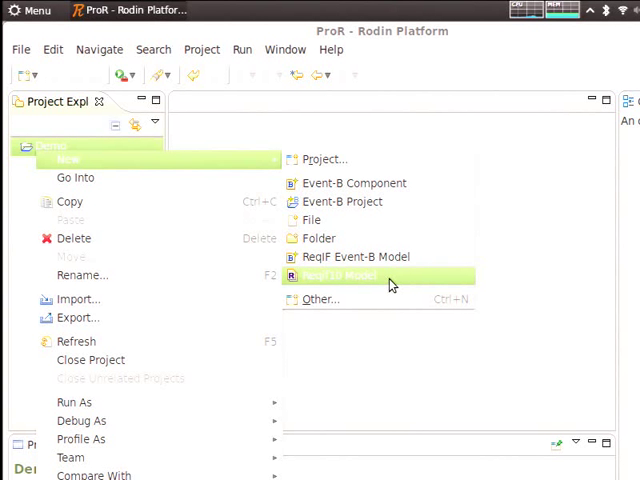
pyautogui.moveTo(375, 265)
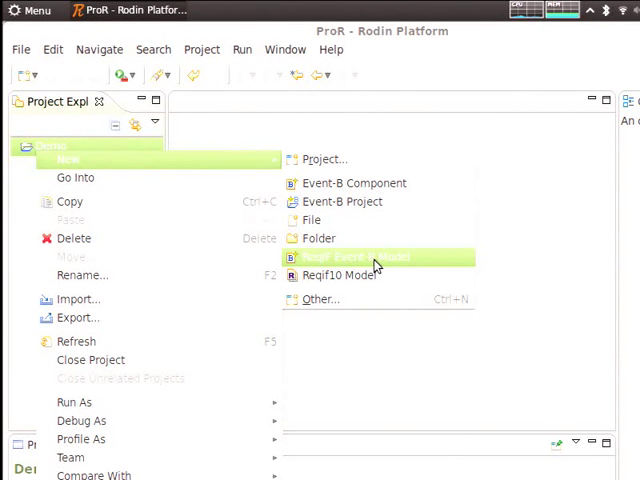
# Create a new ReqIF Event-B model, My.reqif, in the Demo project.
pyautogui.click(345, 275)
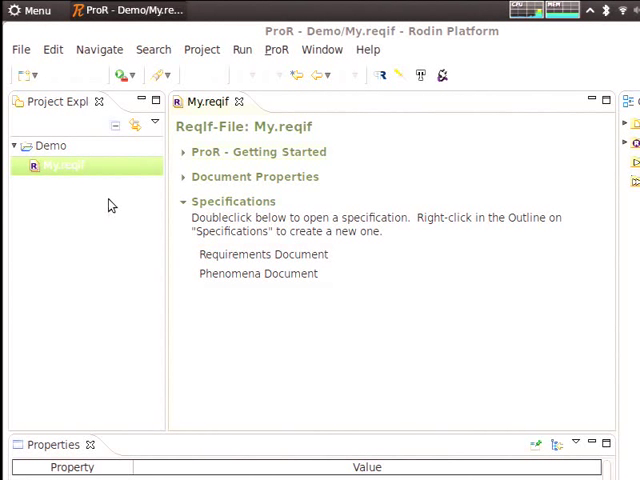
pyautogui.moveTo(365, 324)
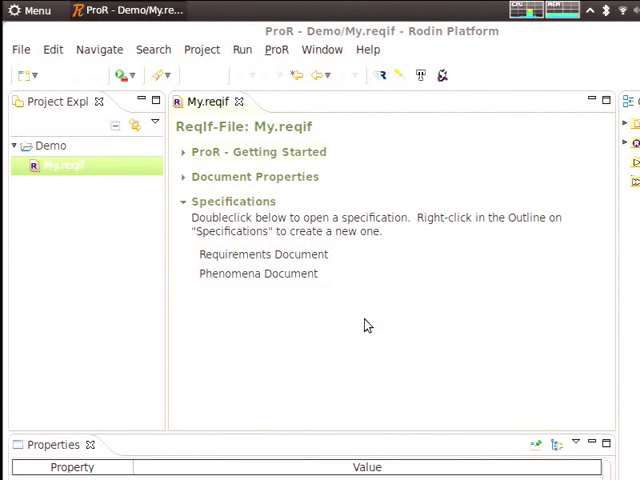
pyautogui.moveTo(283, 258)
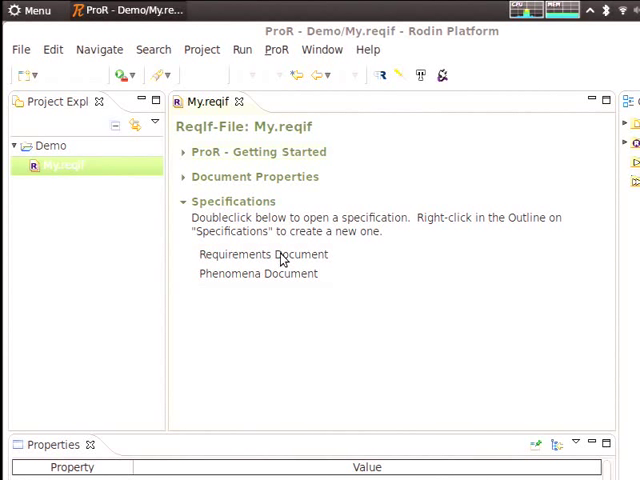
# Select the Requirements Document specification in My.reqif.
pyautogui.click(263, 254)
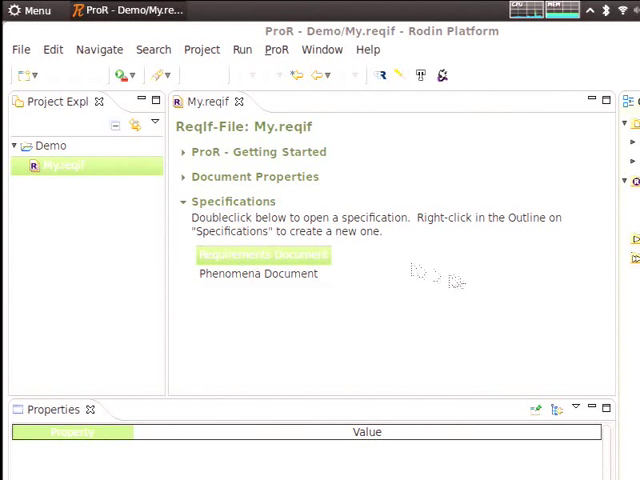
pyautogui.moveTo(400, 270)
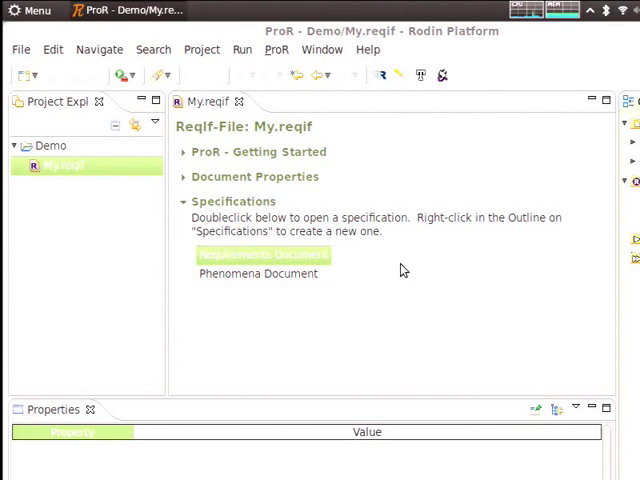
# Add a 'Specification' headline, nest REQ-1 under it, and begin editing REQ-1's description.
pyautogui.doubleClick(262, 255)
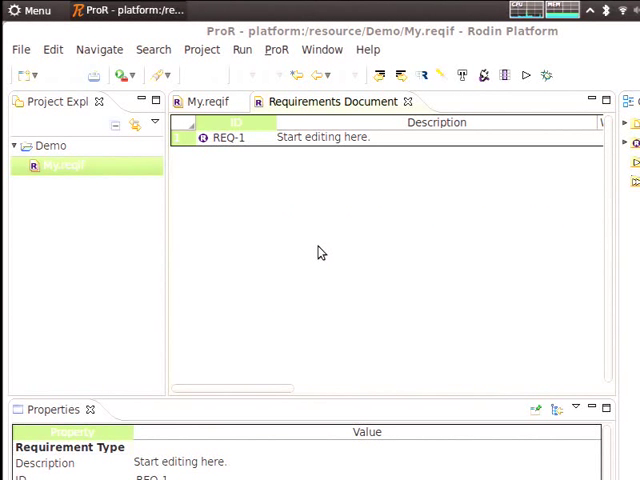
pyautogui.moveTo(310, 147)
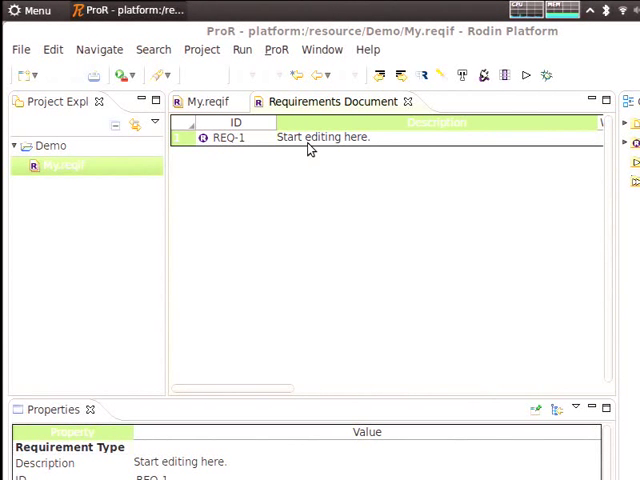
pyautogui.rightClick(310, 137)
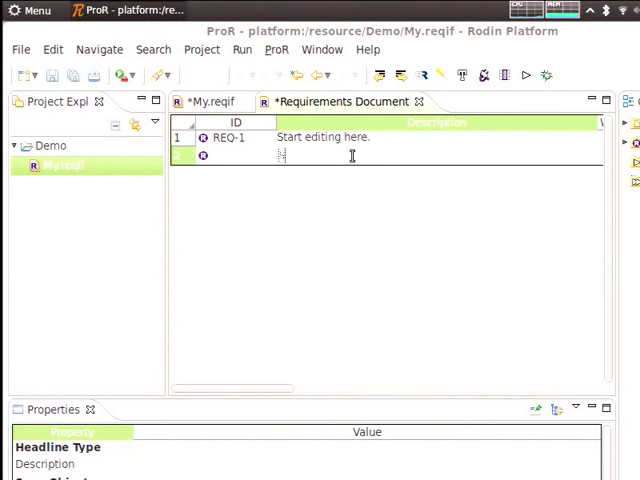
pyautogui.write('Specification')
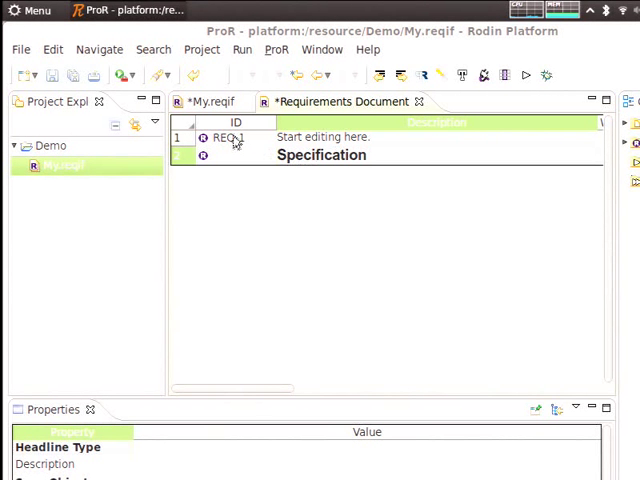
pyautogui.click(234, 137)
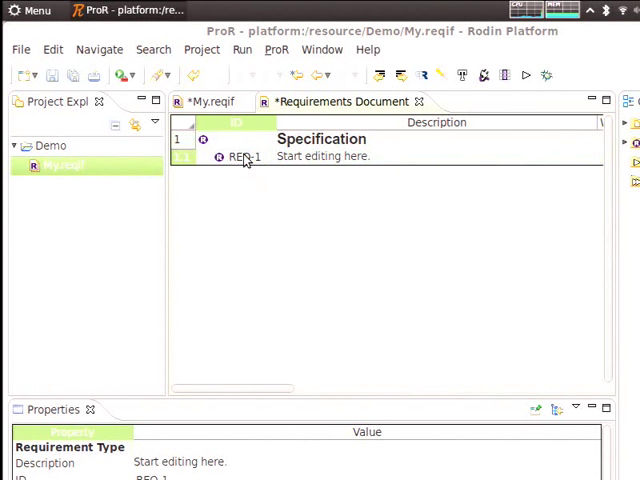
pyautogui.moveTo(291, 245)
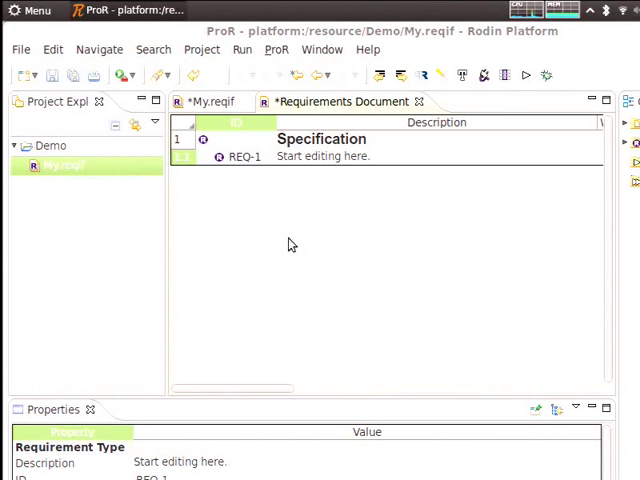
pyautogui.moveTo(325, 140)
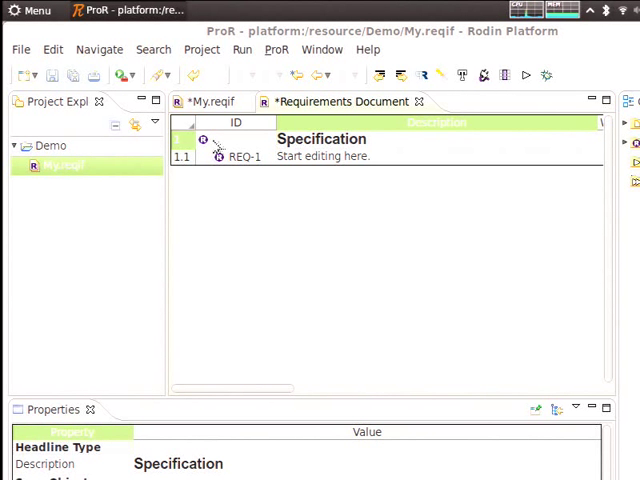
pyautogui.moveTo(250, 150)
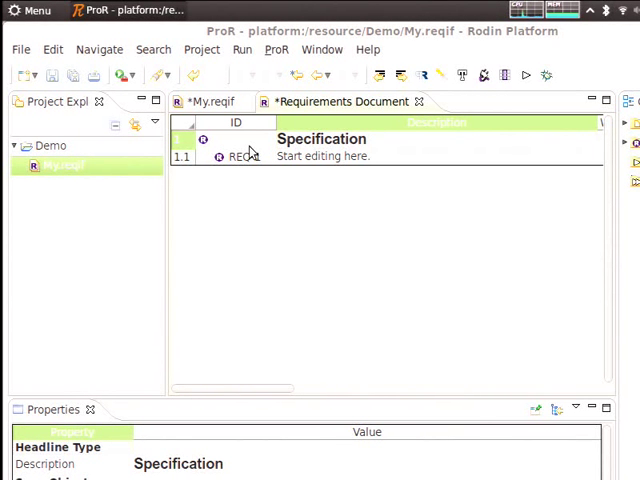
pyautogui.click(240, 156)
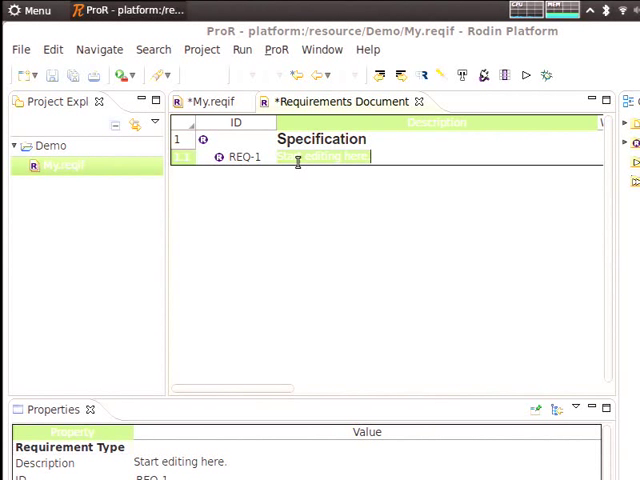
# Describe car lights (red, yellow, green), pedestrian lights (red, green), and lights never both green.
pyautogui.write('The lig')
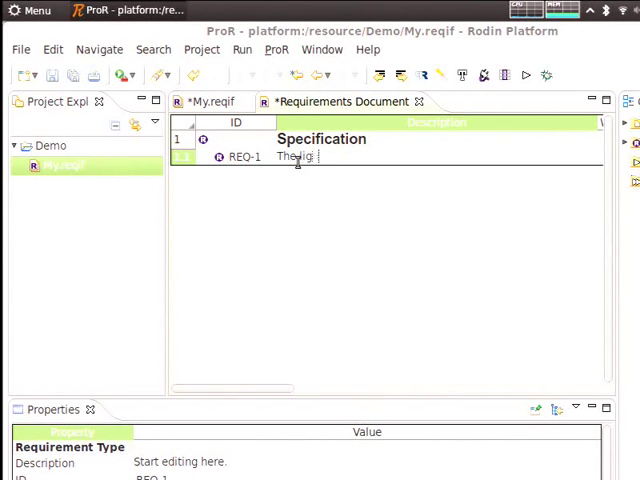
pyautogui.write('light for cars has the :')
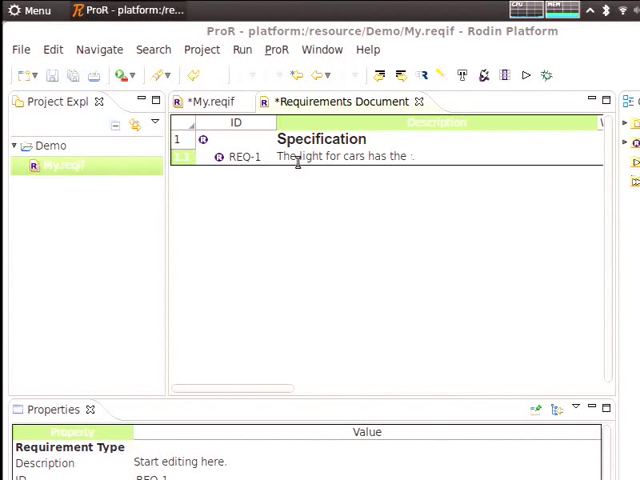
pyautogui.write('colors red, y:')
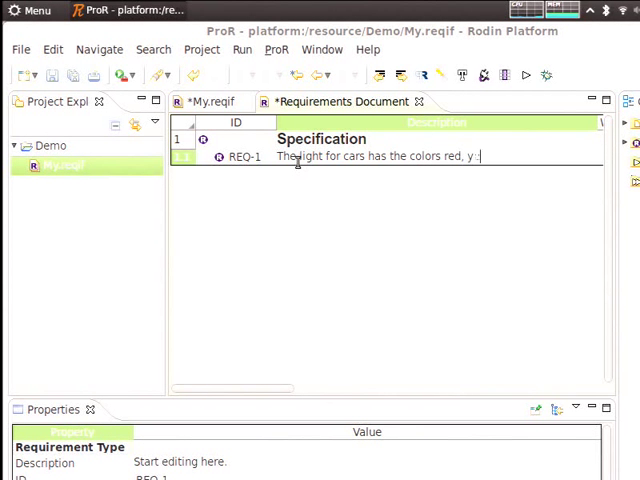
pyautogui.write('ellow, green')
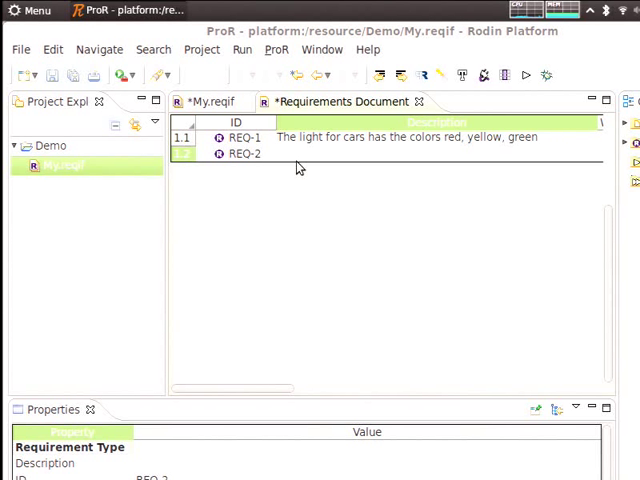
pyautogui.write('The light for peds has')
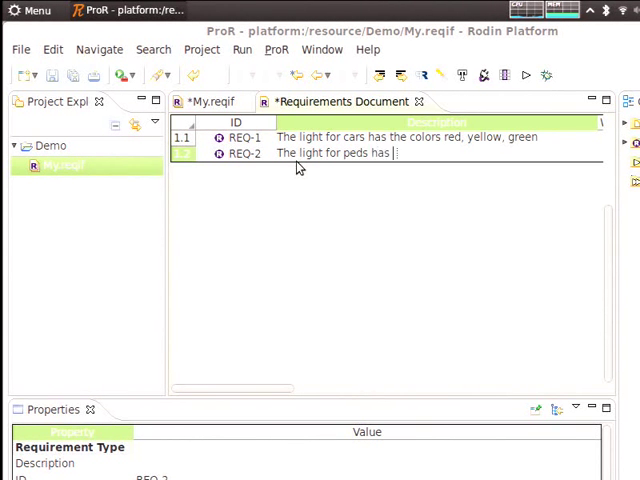
pyautogui.write('the colors red, green')
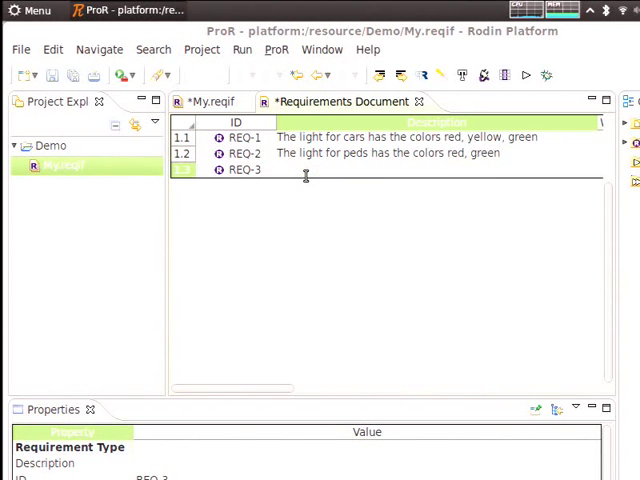
pyautogui.write('The lights must i')
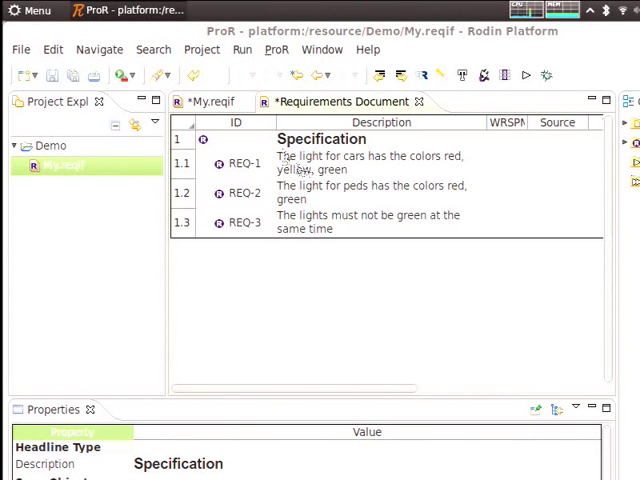
# Set REQ-2's WRSPM enumeration value to P.
pyautogui.click(242, 162)
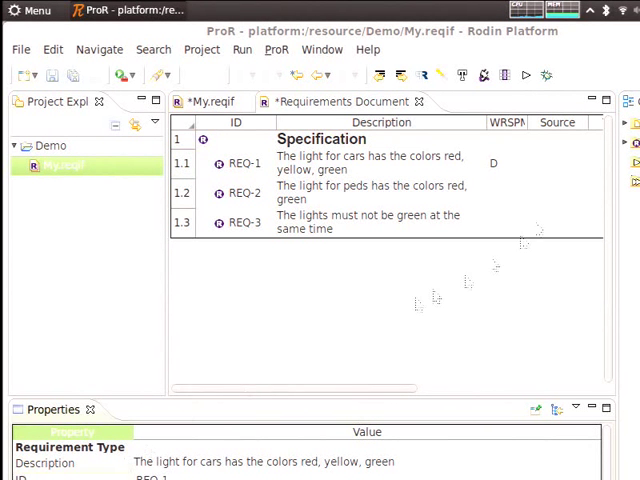
pyautogui.click(505, 192)
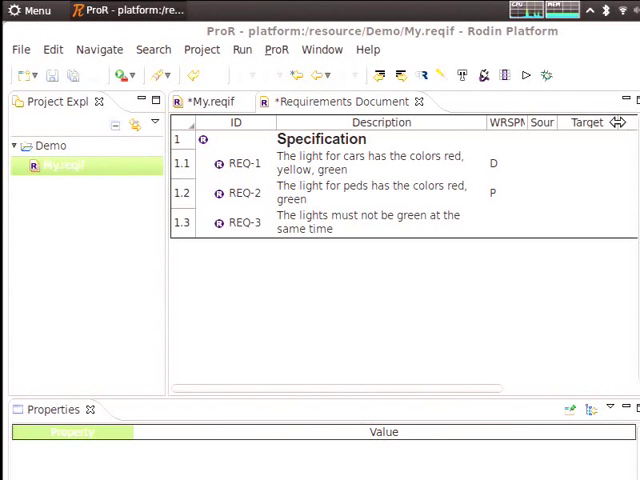
# Reveal the Link column, expand REQ-1's trace link to REQ-3, and open Datatype Configuration.
pyautogui.click(322, 139)
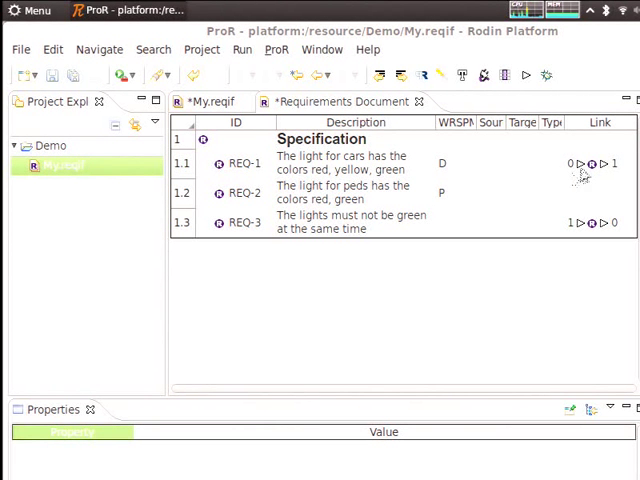
pyautogui.click(241, 163)
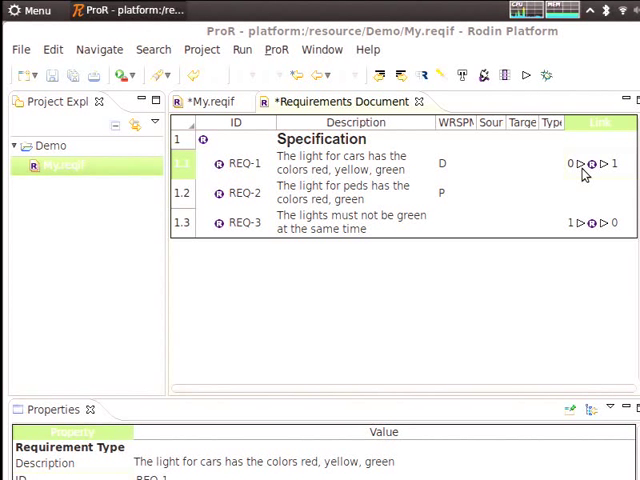
pyautogui.moveTo(540, 210)
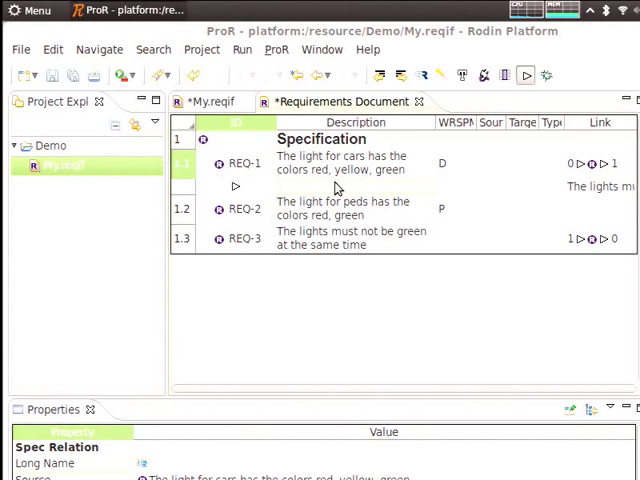
pyautogui.moveTo(335, 193)
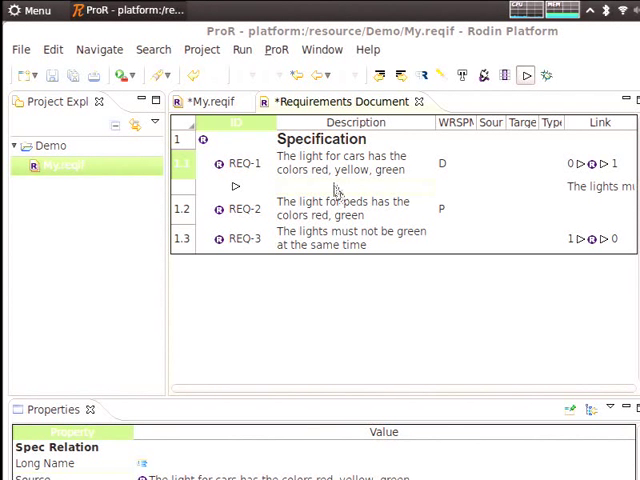
pyautogui.moveTo(343, 197)
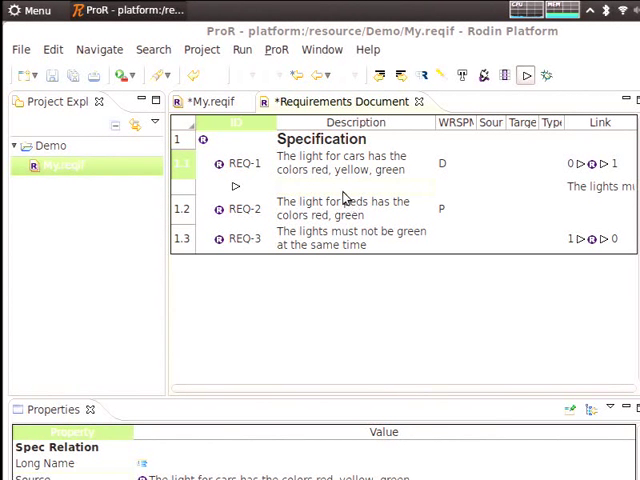
pyautogui.moveTo(338, 189)
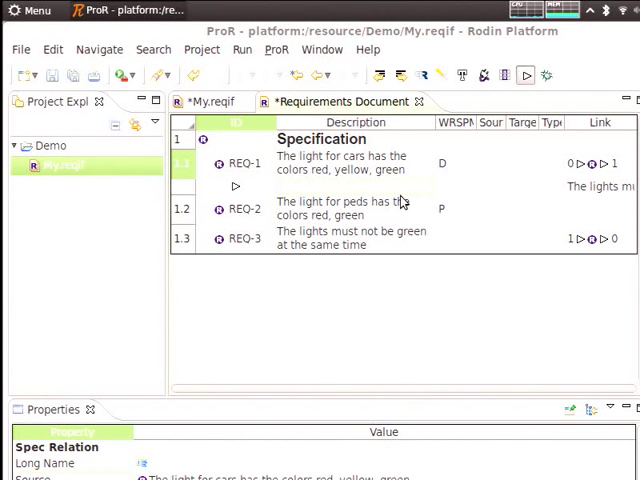
pyautogui.moveTo(613, 190)
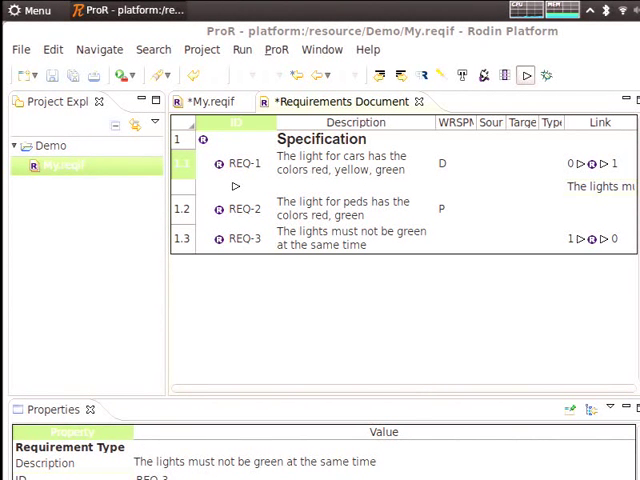
pyautogui.moveTo(249, 318)
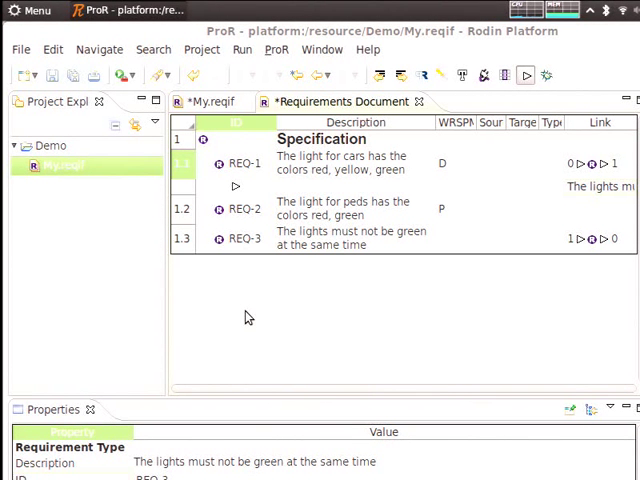
pyautogui.moveTo(334, 173)
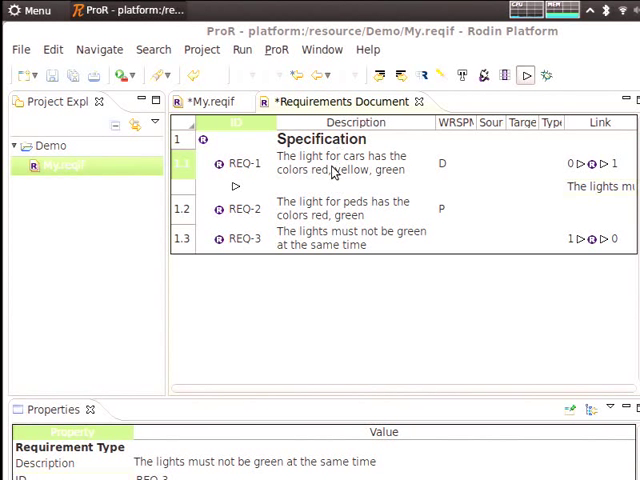
pyautogui.click(340, 163)
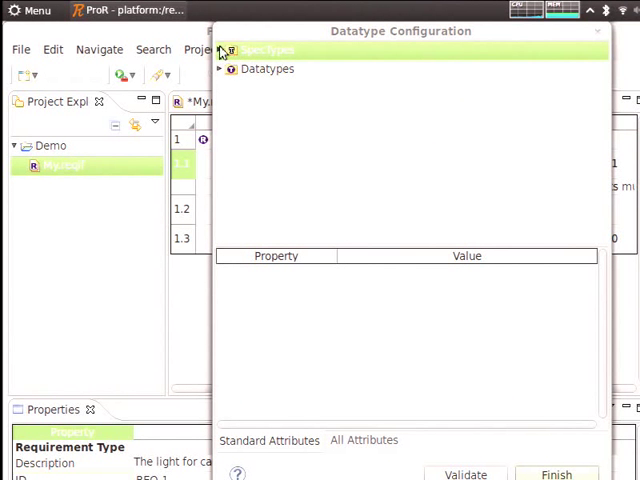
# Expand SpecTypes and inspect Requirement Type's Description and WRSPM attributes.
pyautogui.click(220, 50)
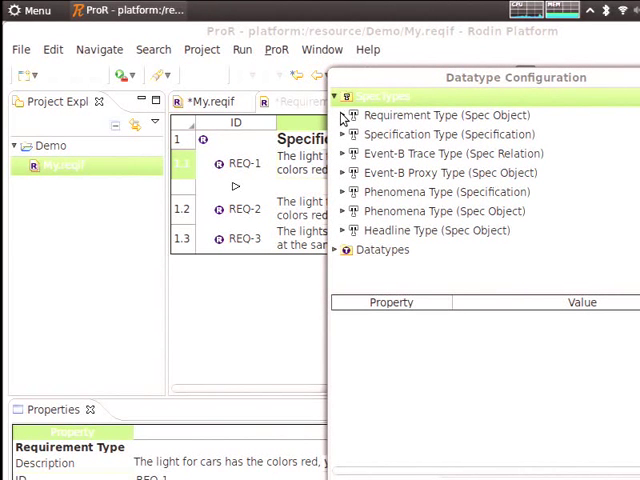
pyautogui.click(343, 115)
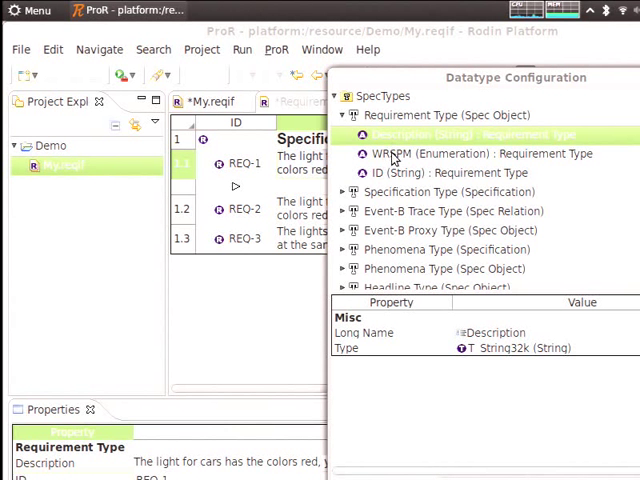
pyautogui.click(480, 153)
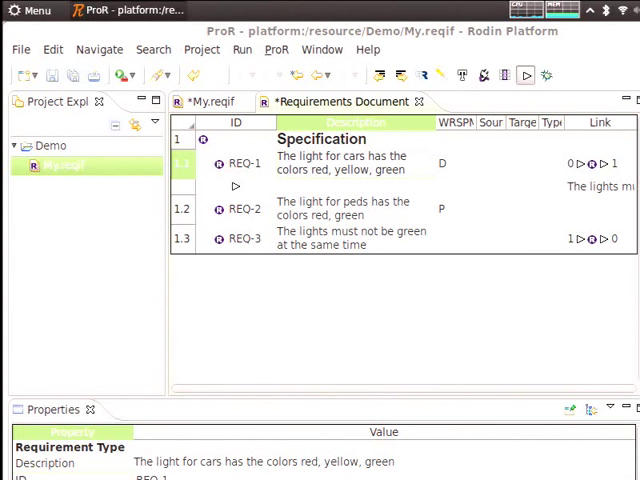
pyautogui.moveTo(578, 189)
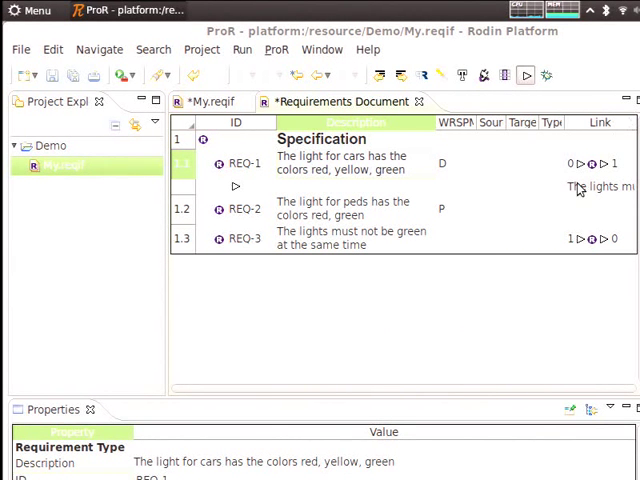
# Select the trace link row under REQ-1.
pyautogui.click(353, 238)
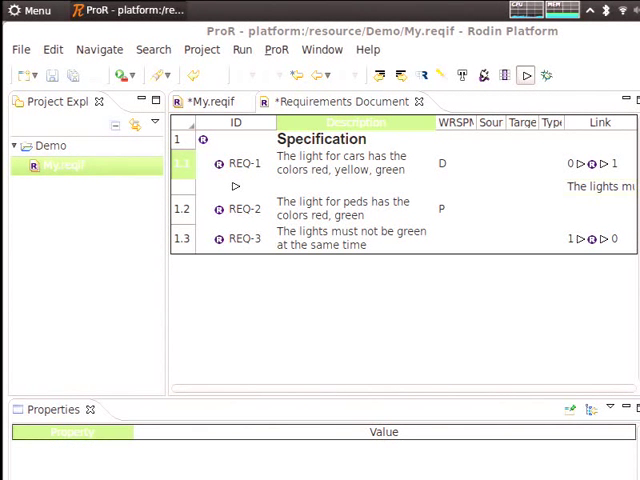
pyautogui.moveTo(591, 192)
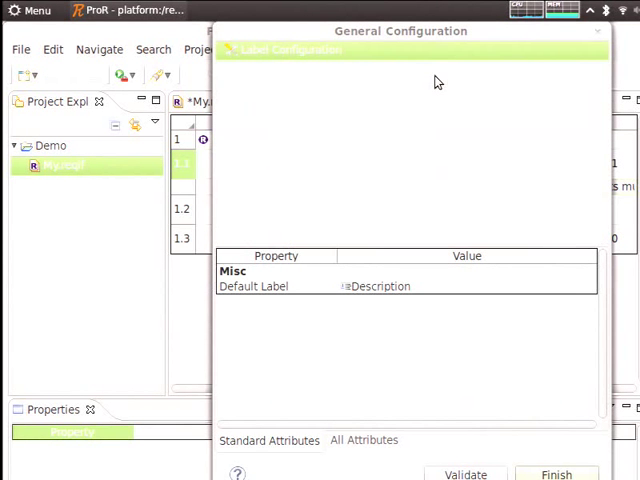
pyautogui.moveTo(562, 292)
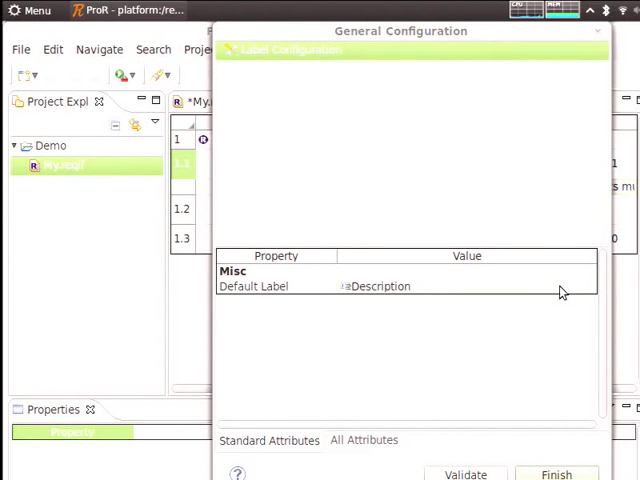
# Add ID to the Default Label features ahead of Description and confirm.
pyautogui.doubleClick(377, 286)
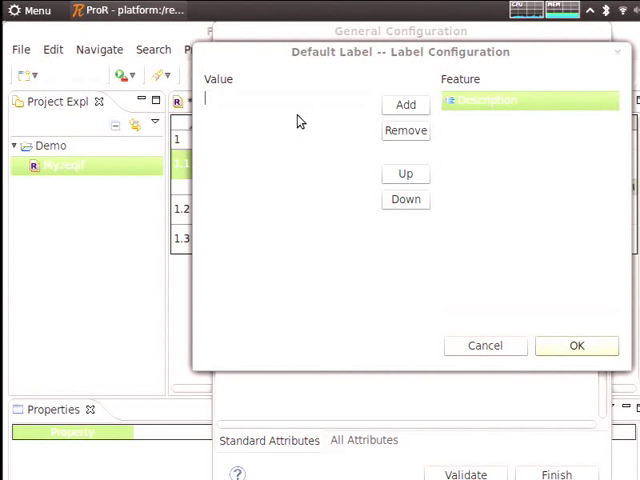
pyautogui.write('ID')
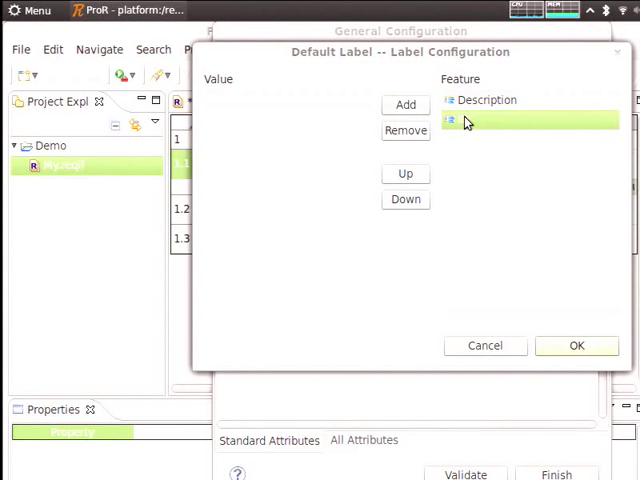
pyautogui.click(405, 173)
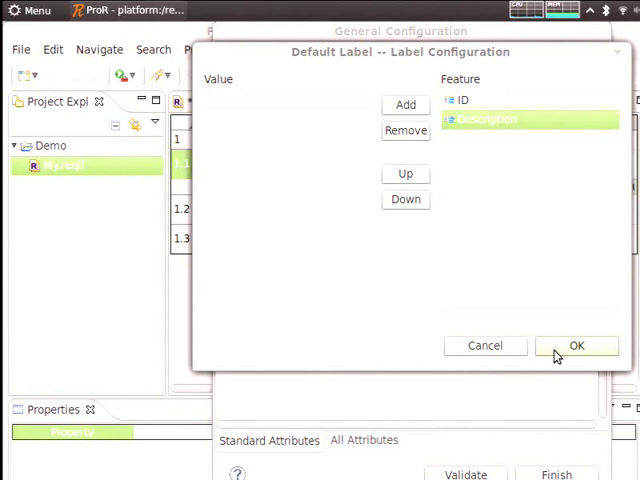
pyautogui.click(576, 345)
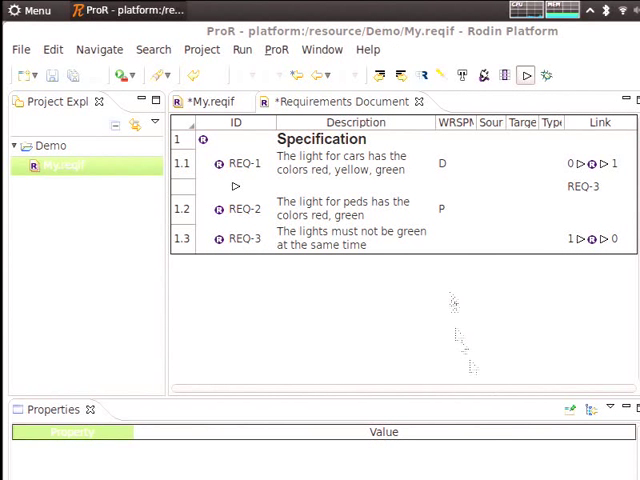
pyautogui.moveTo(580, 192)
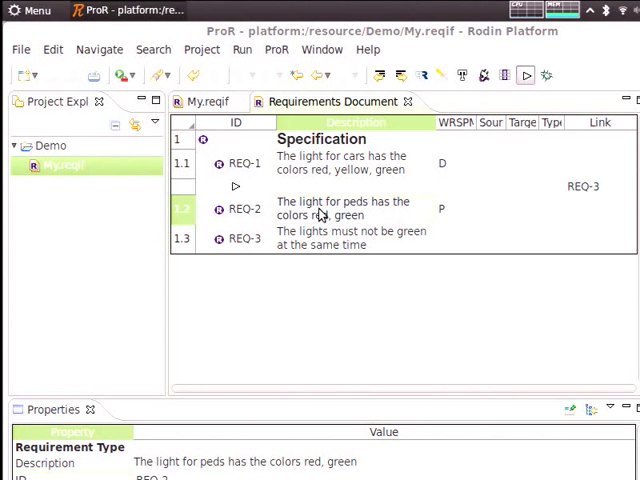
pyautogui.moveTo(360, 166)
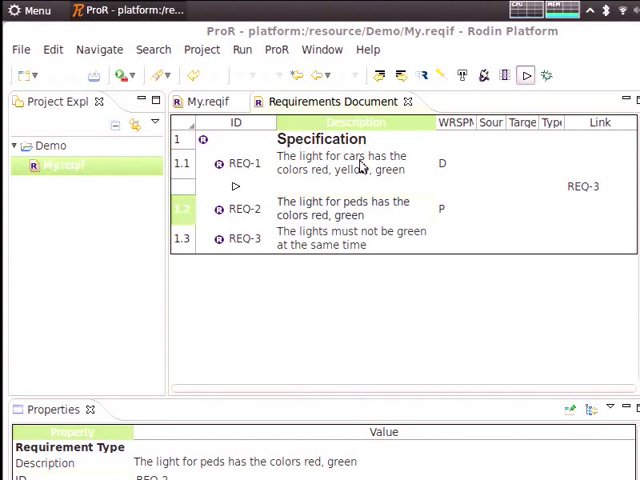
# Select REQ-1 to view its description marking tl_cars, red, yellow and green.
pyautogui.click(244, 163)
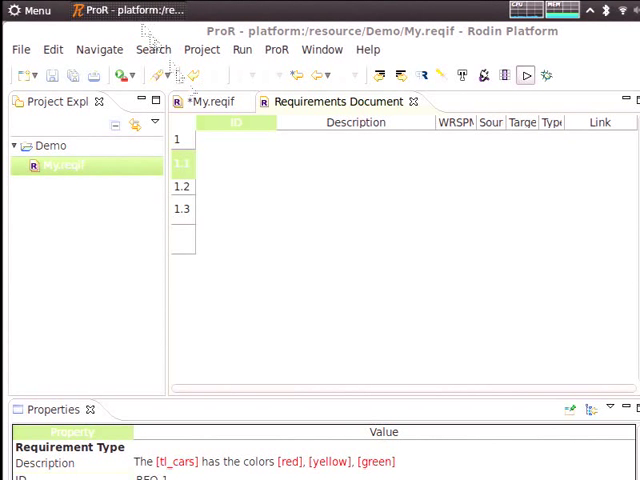
# Reopen My.reqif and its Requirements Document, then select REQ-1 to view its properties.
pyautogui.click(206, 101)
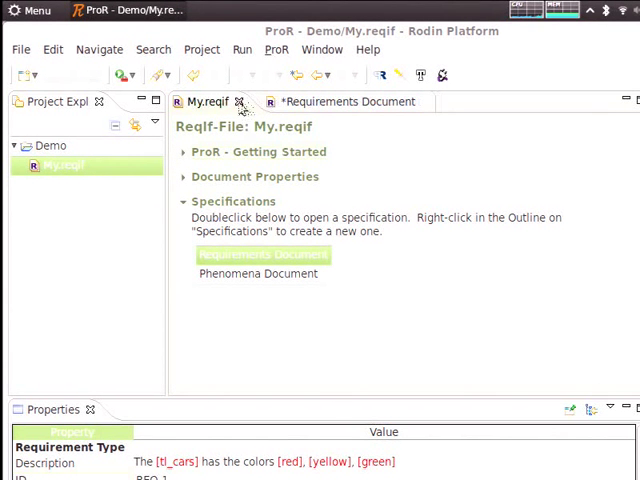
pyautogui.doubleClick(262, 254)
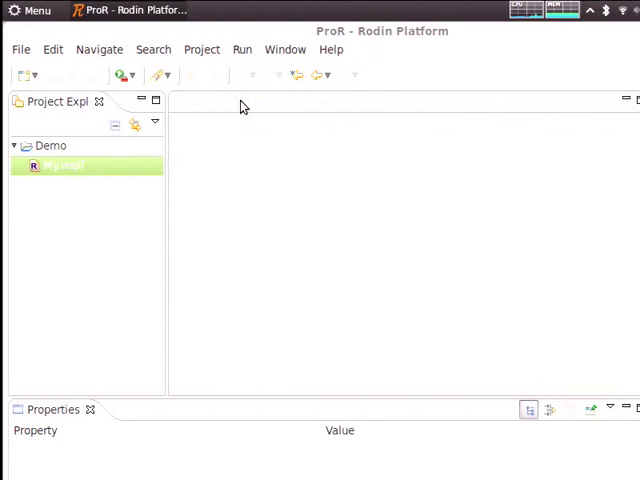
pyautogui.doubleClick(63, 166)
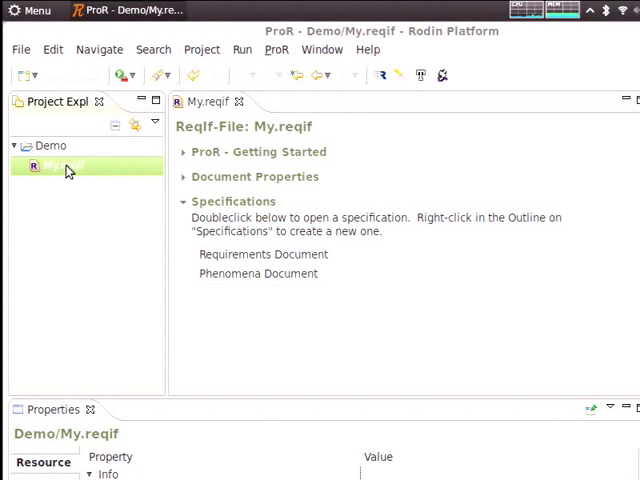
pyautogui.doubleClick(262, 254)
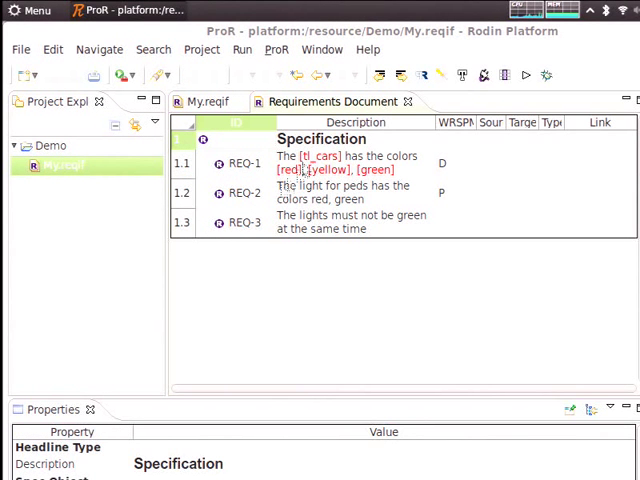
pyautogui.click(245, 163)
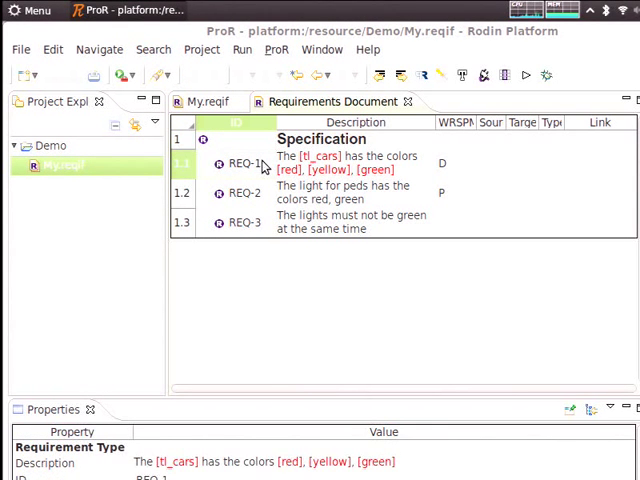
pyautogui.moveTo(345, 182)
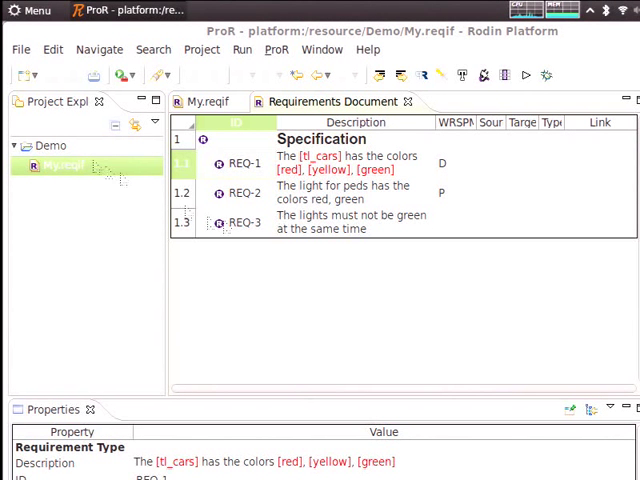
# Start a new Event-B context component named ctx in the Demo project.
pyautogui.rightClick(63, 165)
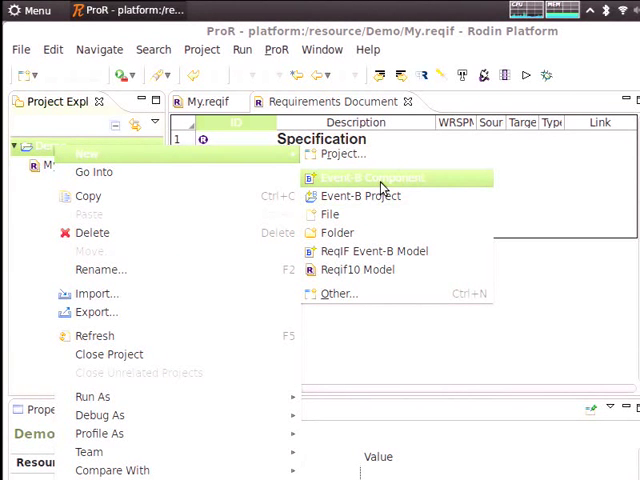
pyautogui.click(375, 177)
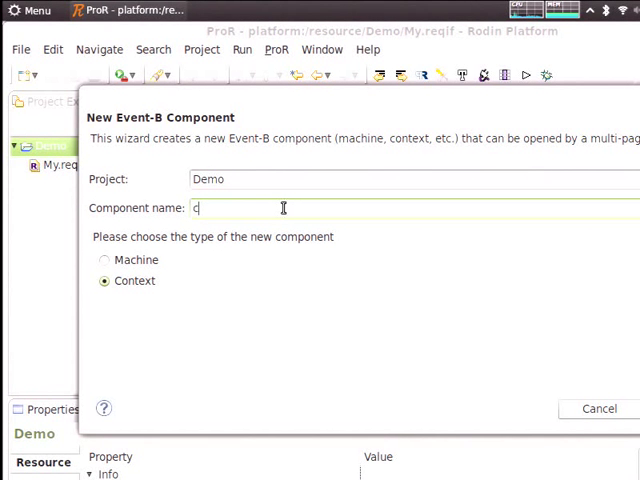
pyautogui.write('tx')
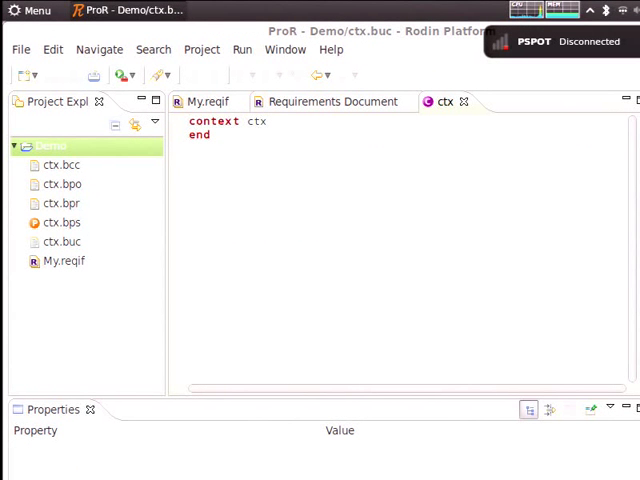
# Declare constants red, yellow, green and the carrier set COLORS in ctx.
pyautogui.press('Return')
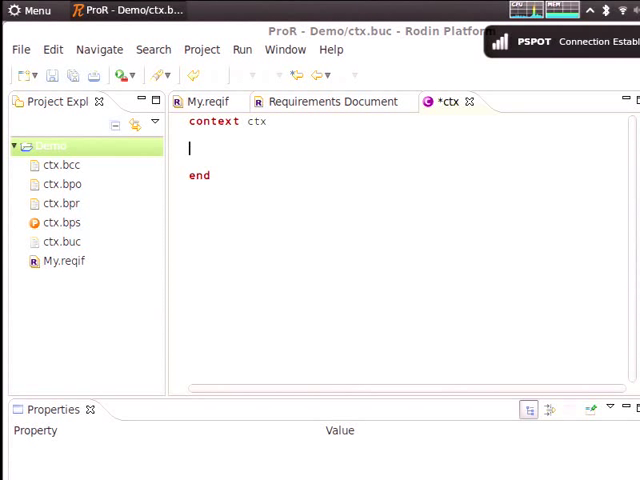
pyautogui.write('M')
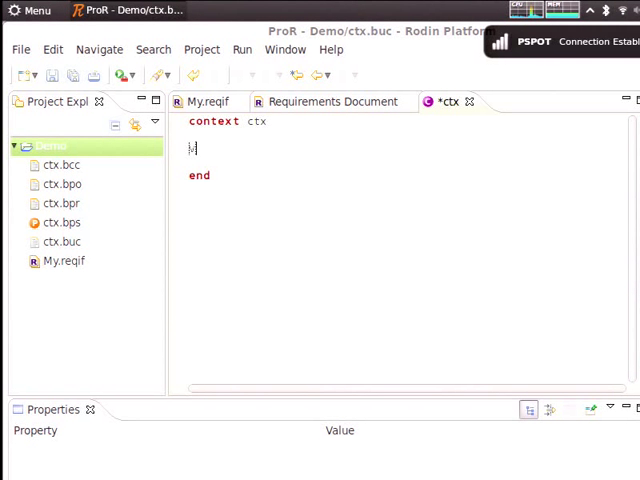
pyautogui.write('constants')
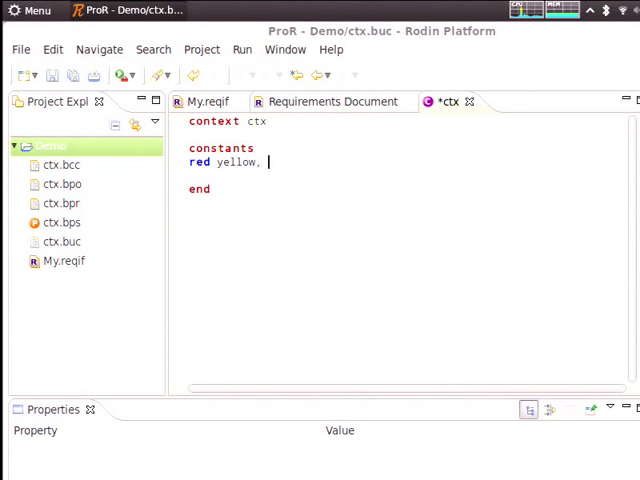
pyautogui.write('green')
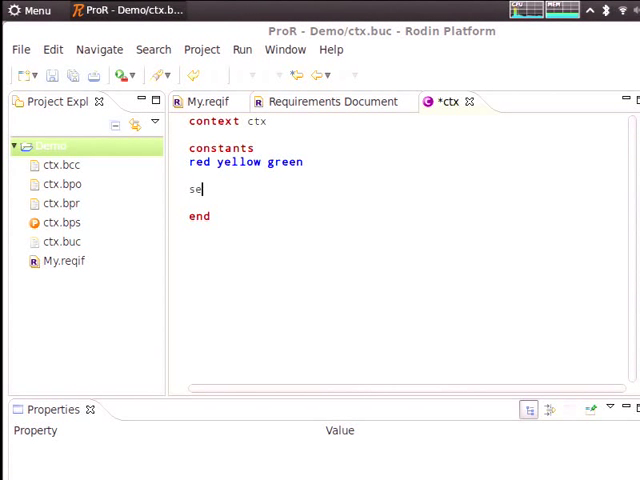
pyautogui.write('ts')
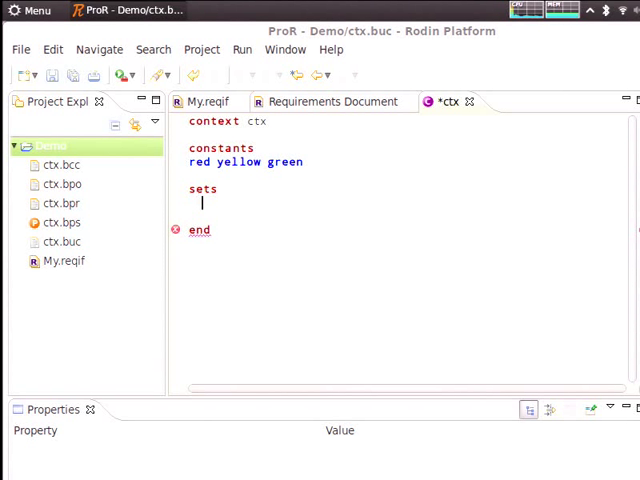
pyautogui.write('COLORS')
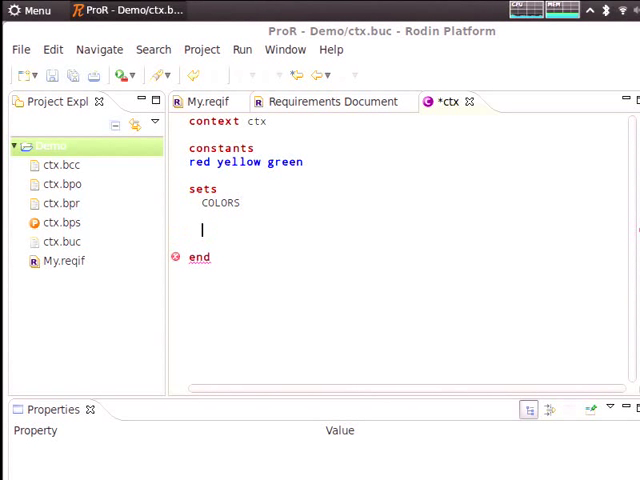
# Add axiom colors_def: partition(COLORS, {red}, {yellow}, {green}) and save the context.
pyautogui.write('ax')
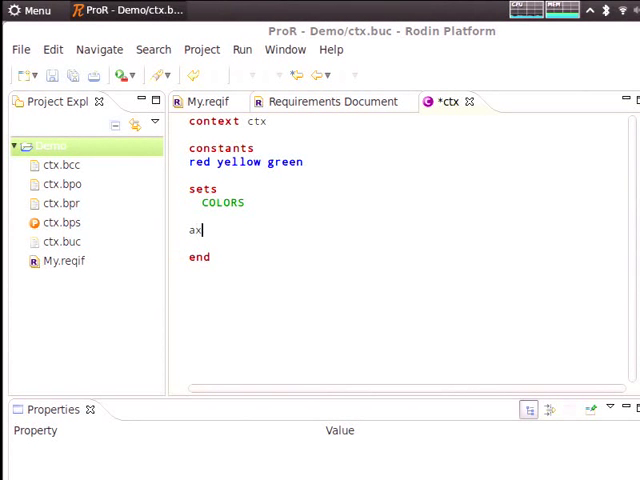
pyautogui.write('ioms')
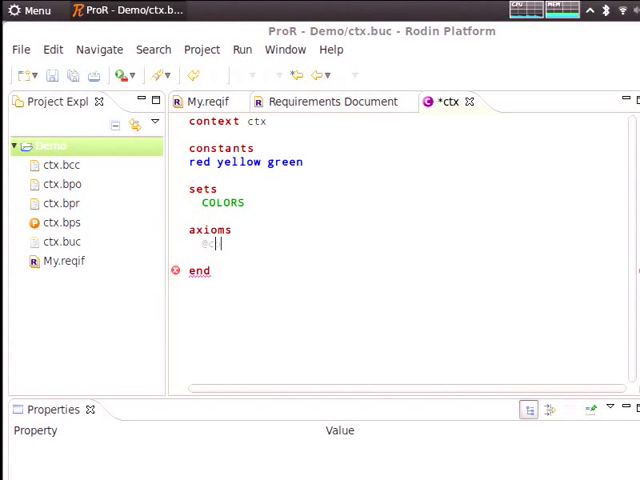
pyautogui.write('colors_de')
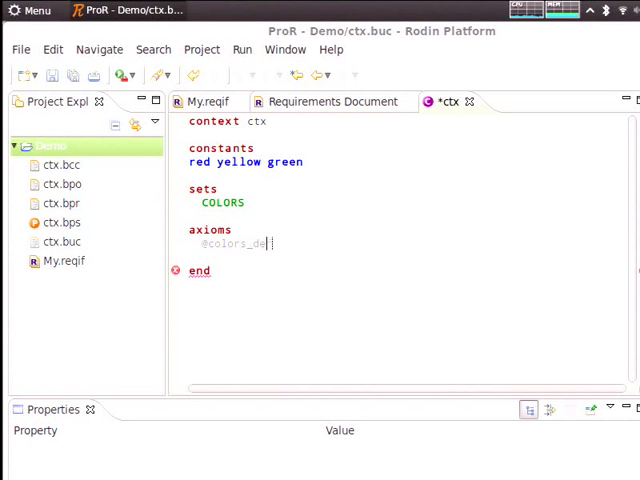
pyautogui.write('partition')
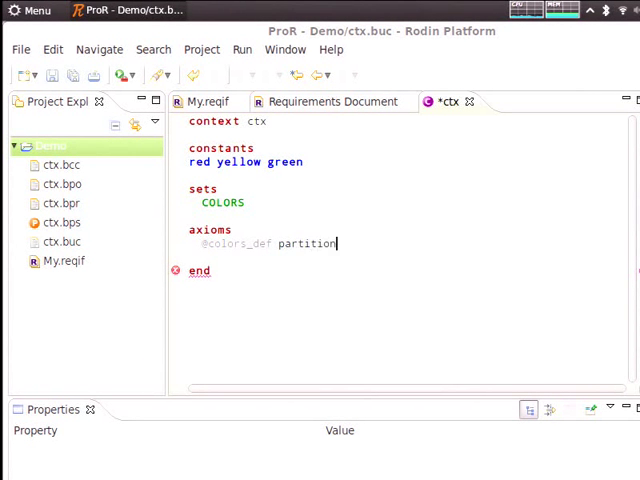
pyautogui.write('(CO')
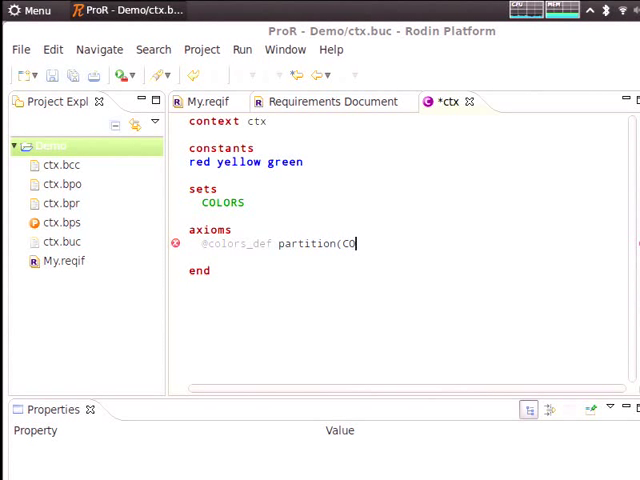
pyautogui.write('LORS,')
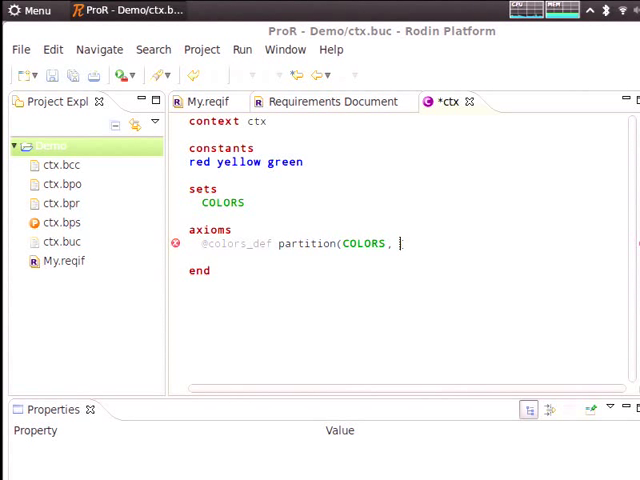
pyautogui.write('{red}')
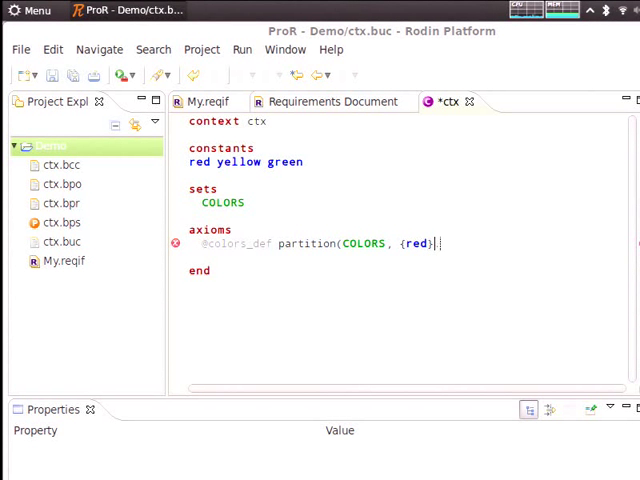
pyautogui.write(', {y')
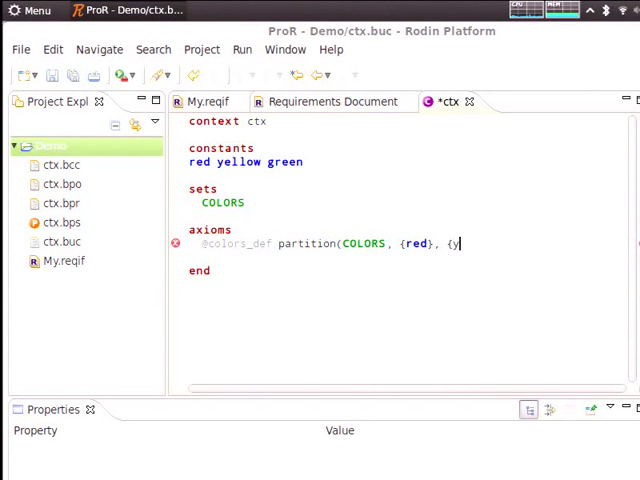
pyautogui.write('ellow},')
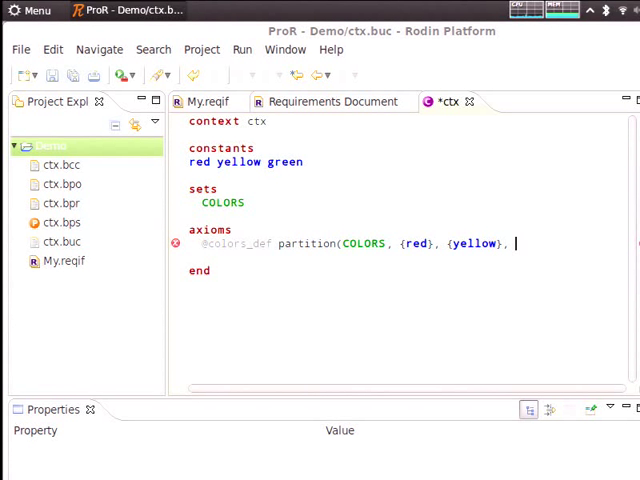
pyautogui.write('{green}')
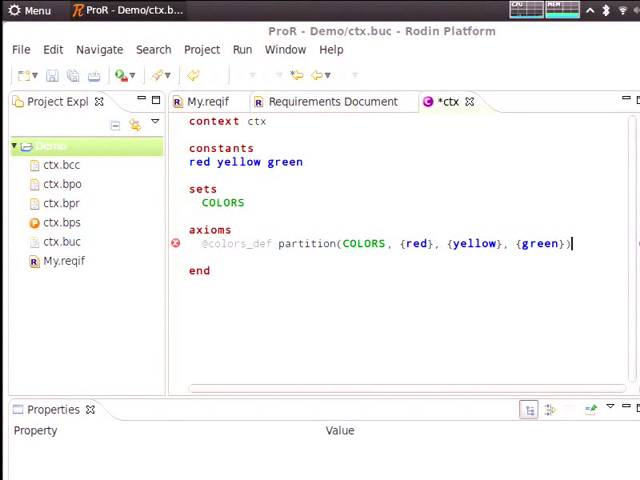
pyautogui.press('ctrl+s')
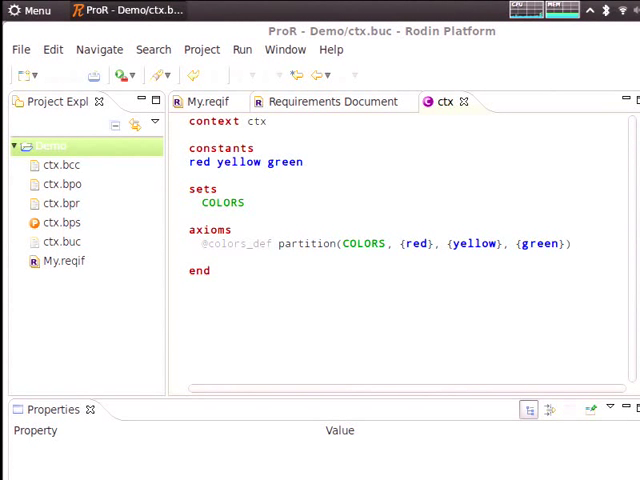
pyautogui.click(570, 243)
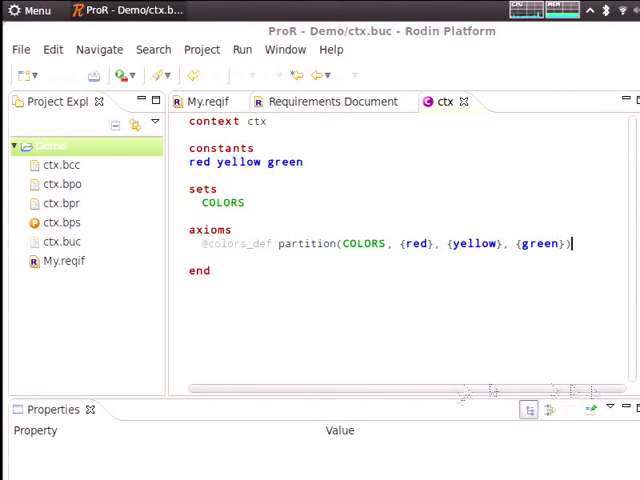
pyautogui.moveTo(138, 307)
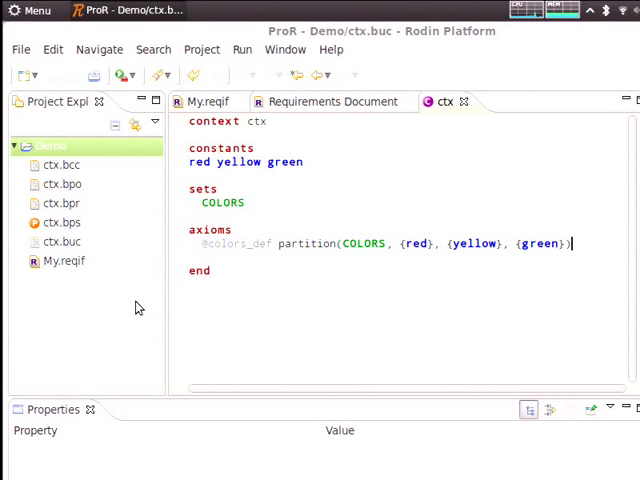
pyautogui.click(331, 101)
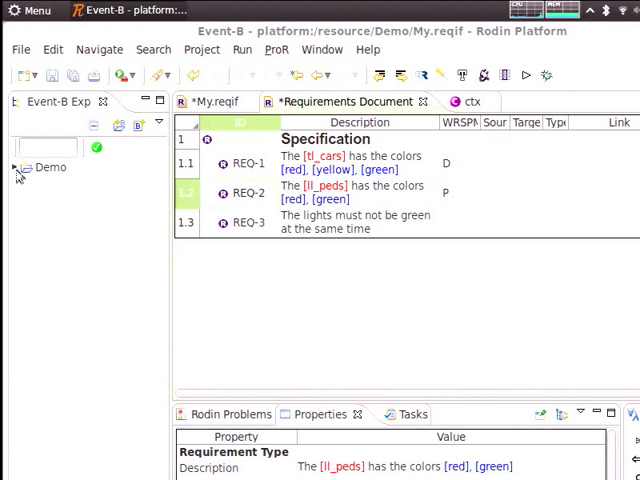
# Expand the Demo project in the explorer.
pyautogui.click(17, 167)
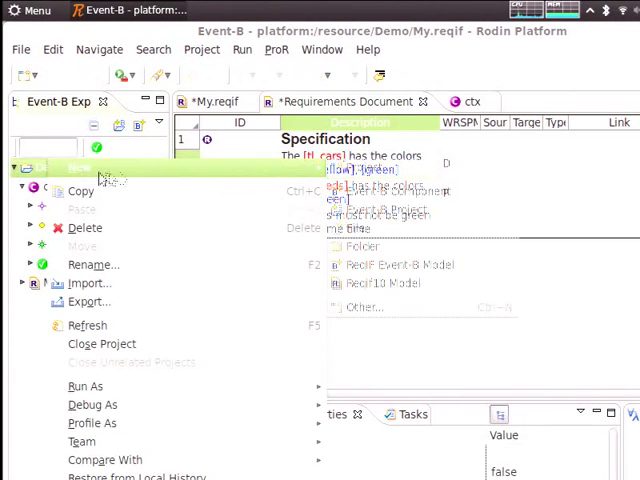
pyautogui.moveTo(400, 192)
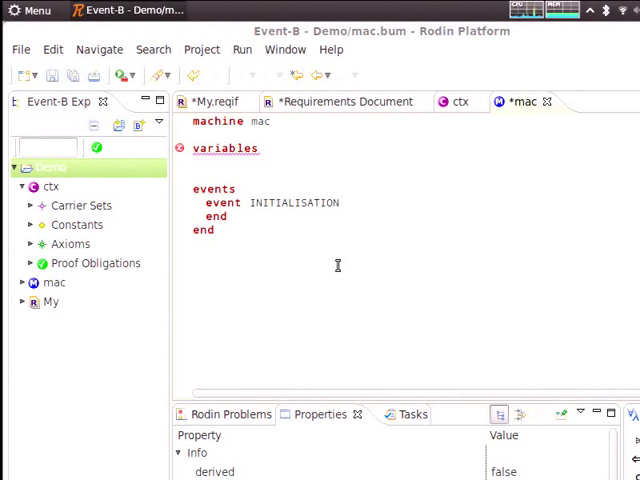
# Declare variables tl_cars and tl_peds in machine mac.
pyautogui.write('tl_cars')
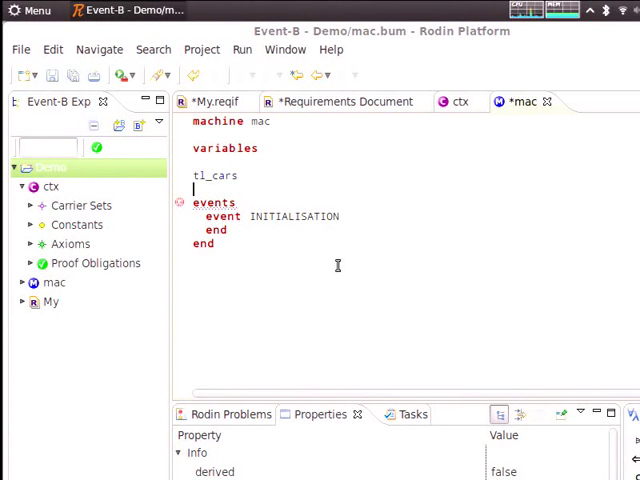
pyautogui.write('tl_peds')
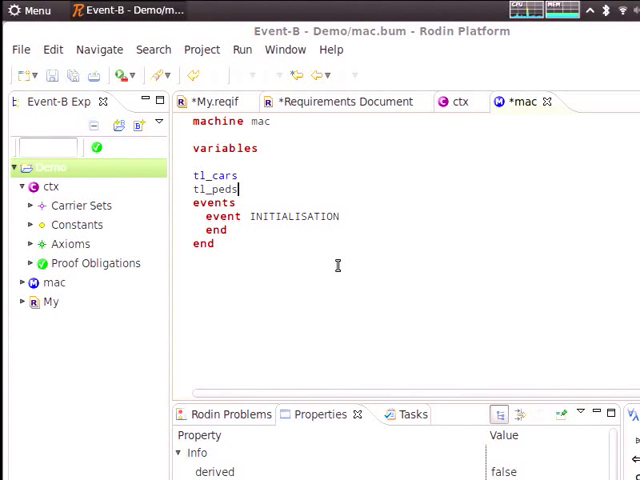
pyautogui.press('Return')
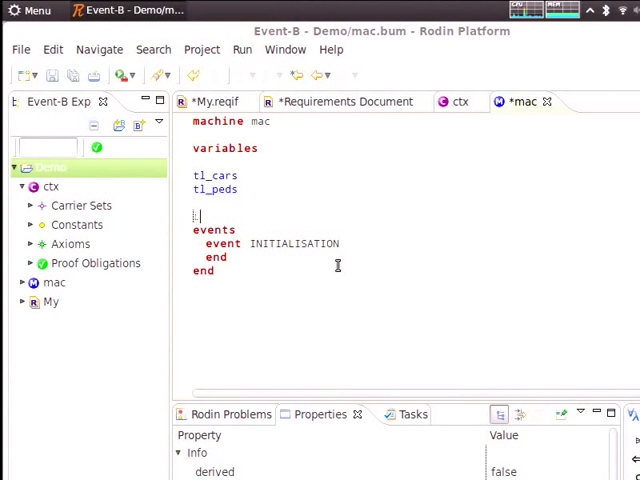
# Add the typing invariant for tl_cars ∈ COLORS and make mac see ctx.
pyautogui.write('invariants')
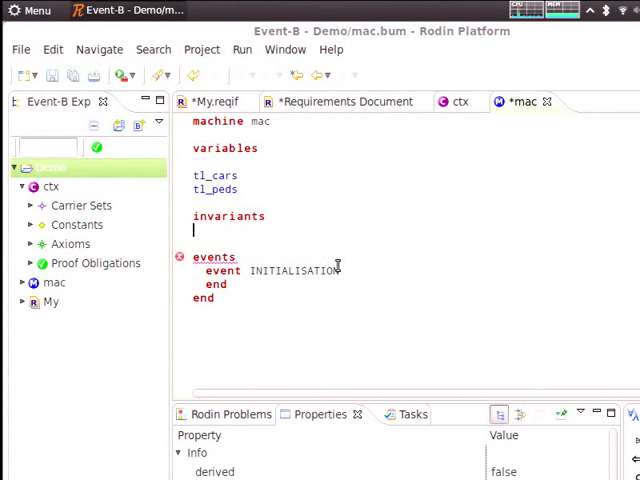
pyautogui.write('@type')
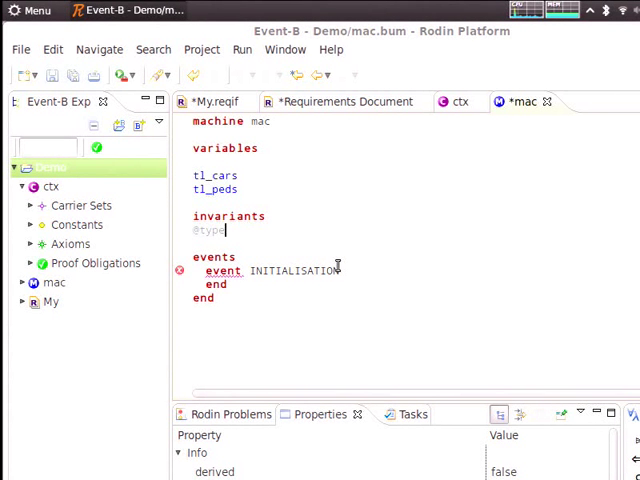
pyautogui.write('_t1_cars')
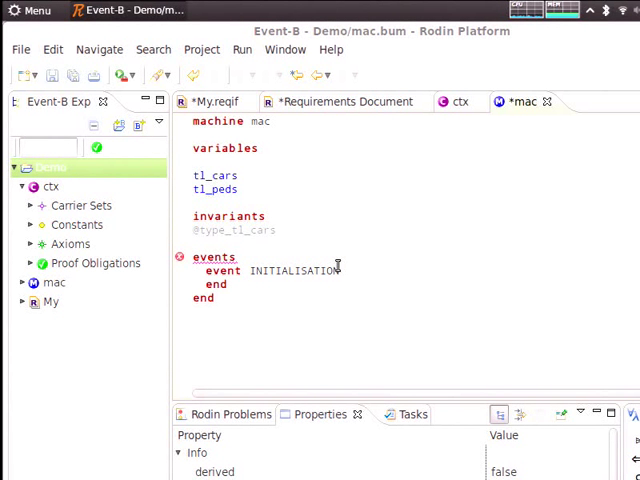
pyautogui.write('t1_cars')
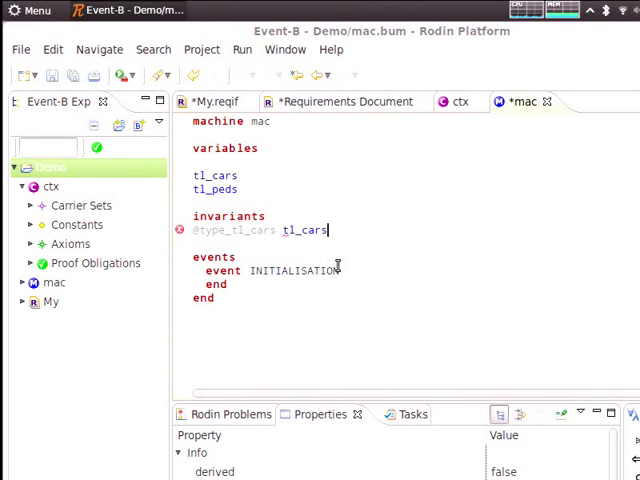
pyautogui.write(': c')
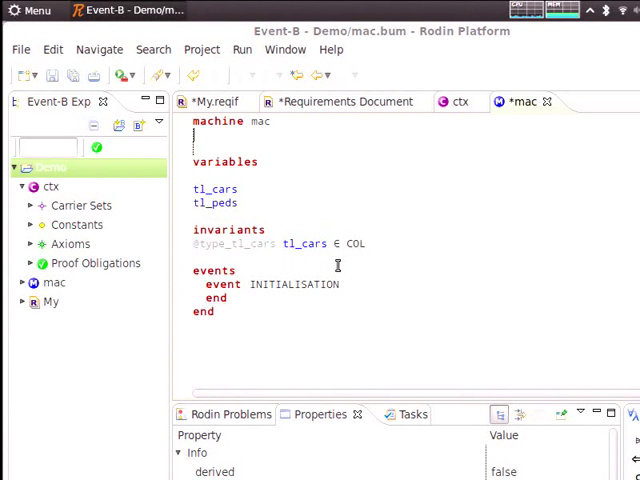
pyautogui.write('sees')
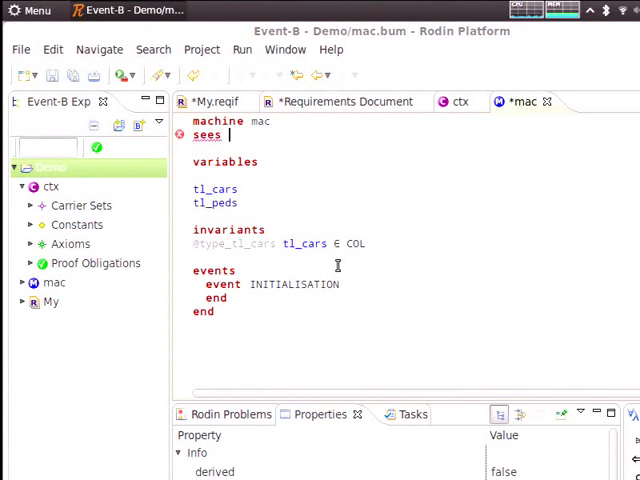
pyautogui.write('ctx')
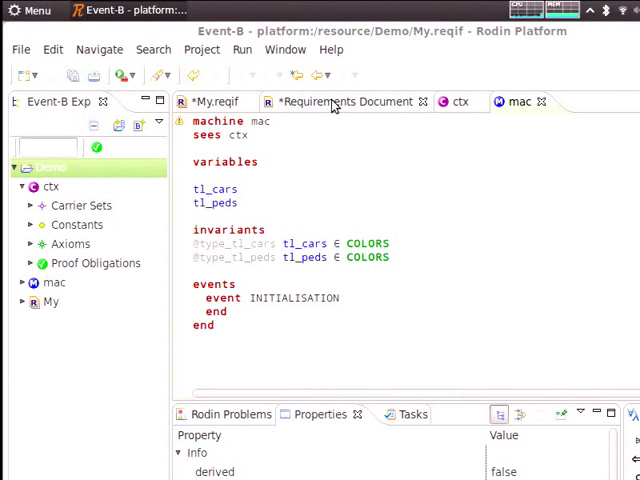
# Link invariant type_tl_cars to REQ-1 and type_tl_peds to REQ-2.
pyautogui.click(348, 101)
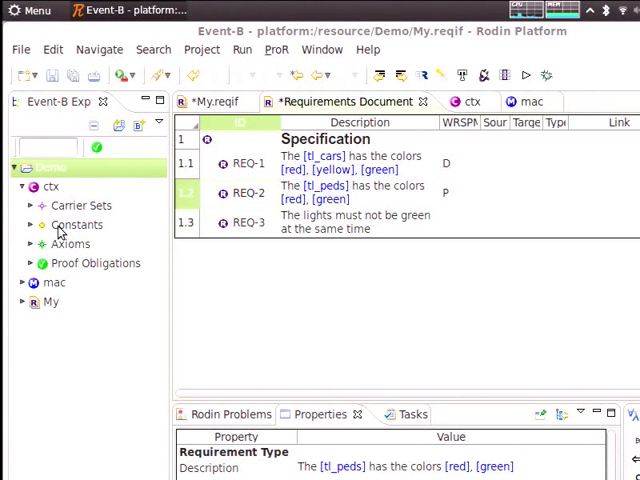
pyautogui.click(23, 282)
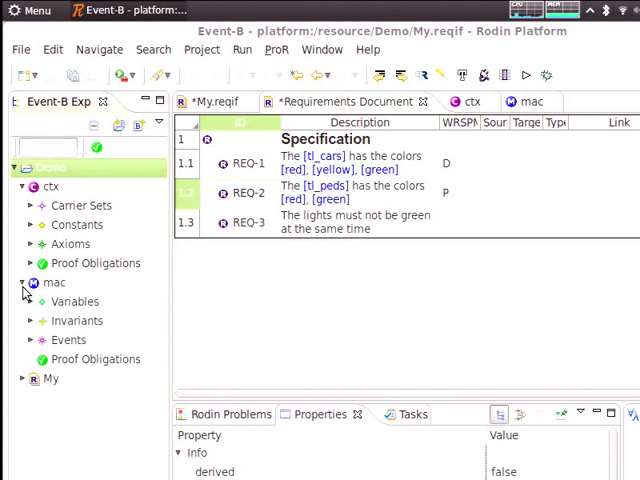
pyautogui.click(29, 320)
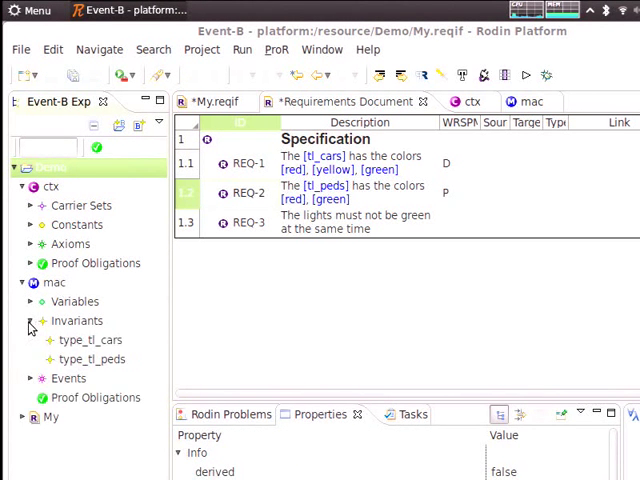
pyautogui.click(90, 340)
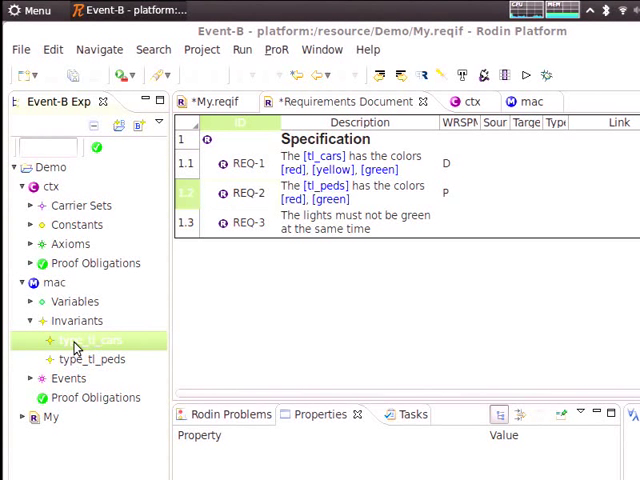
pyautogui.moveTo(322, 170)
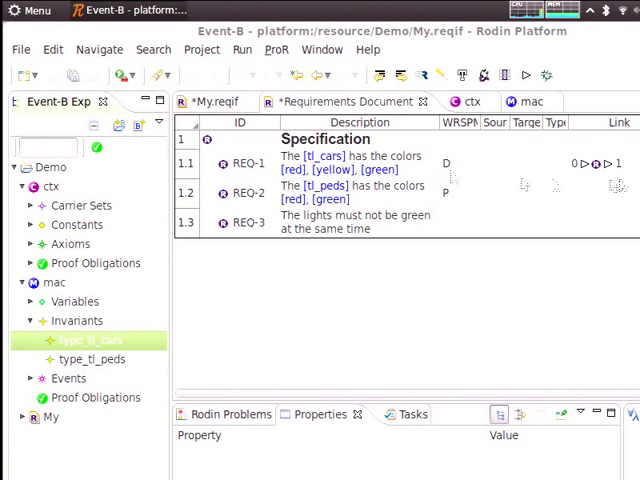
pyautogui.click(245, 162)
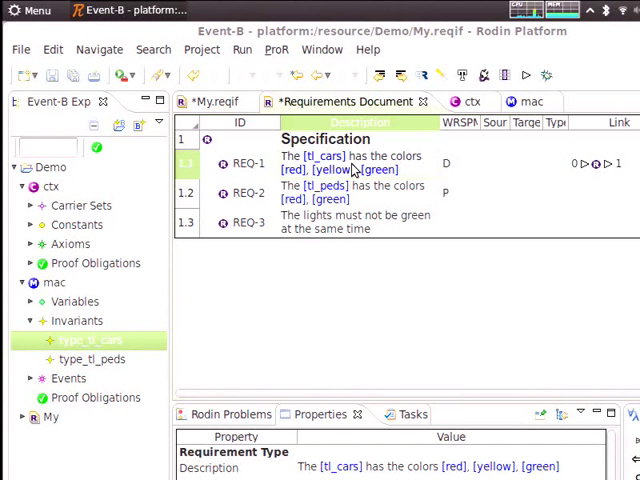
pyautogui.click(470, 101)
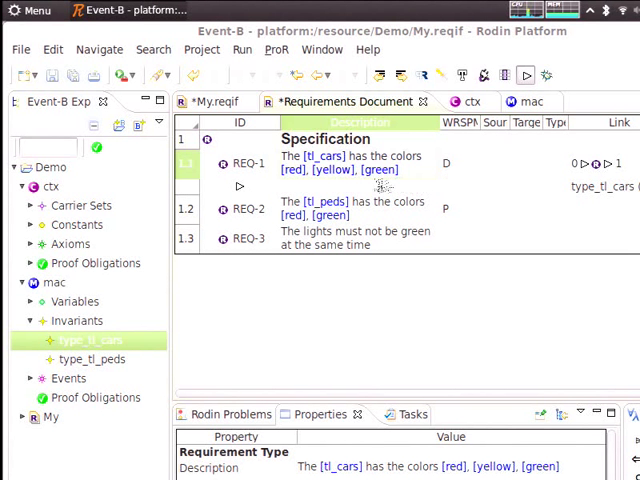
pyautogui.moveTo(588, 197)
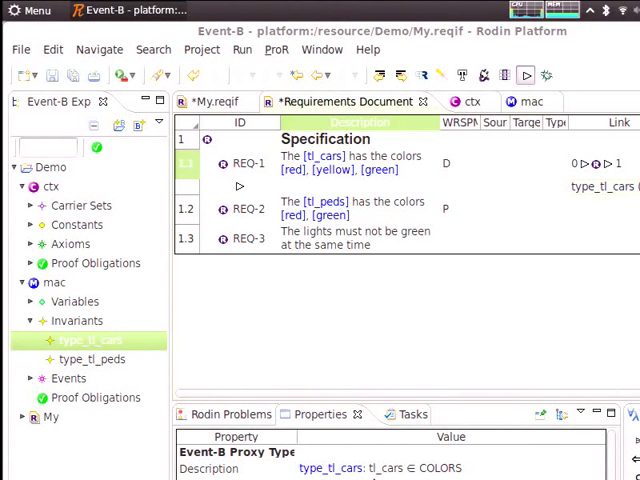
pyautogui.click(91, 359)
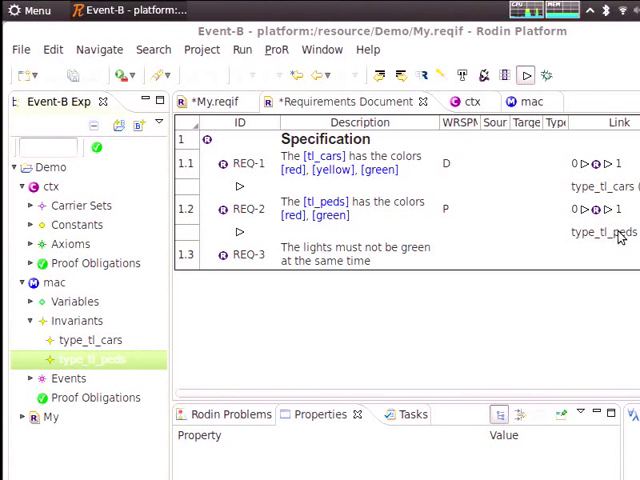
# Inspect REQ-2's type_tl_peds link reading tl_peds ∈ COLORS, then select REQ-2.
pyautogui.click(612, 232)
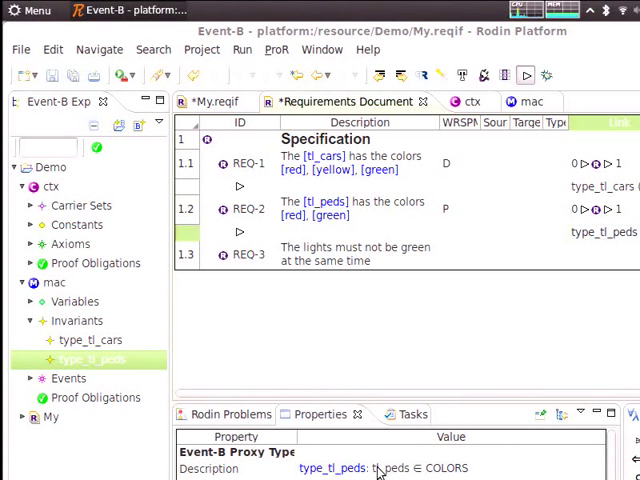
pyautogui.moveTo(325, 215)
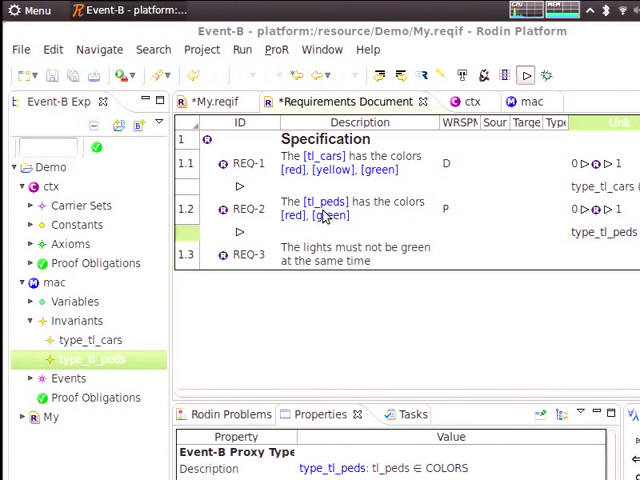
pyautogui.click(246, 208)
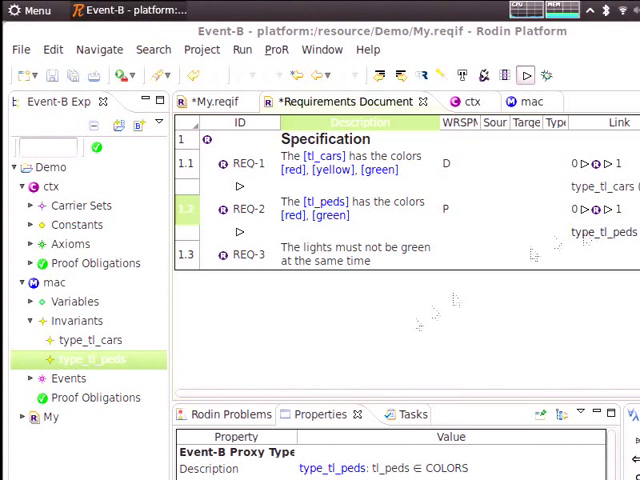
pyautogui.moveTo(450, 475)
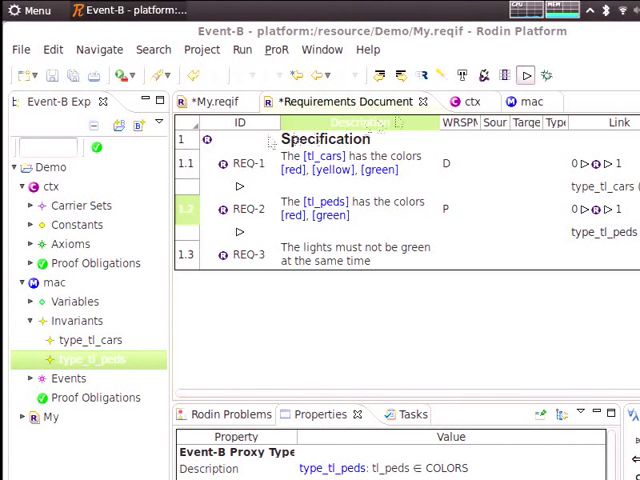
# In machine mac, replace COLORS with {red, green} in the tl_peds invariant.
pyautogui.click(519, 101)
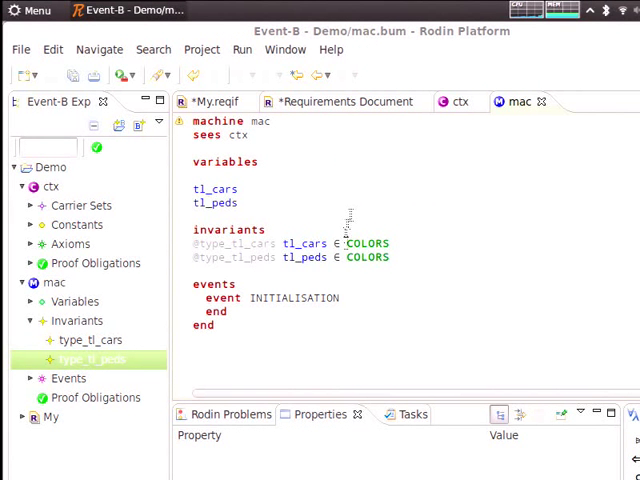
pyautogui.doubleClick(366, 257)
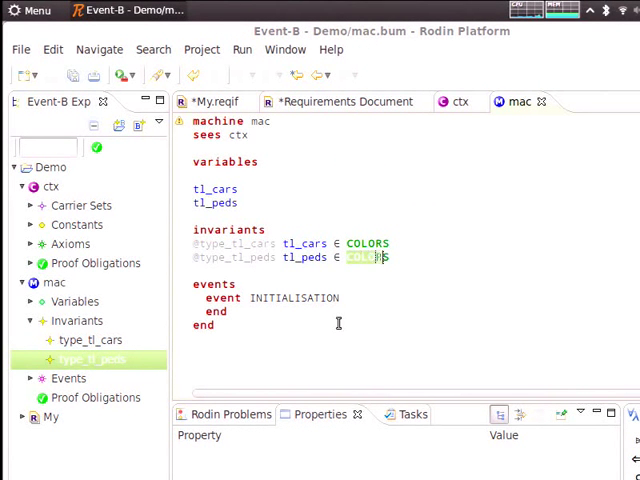
pyautogui.write('{}')
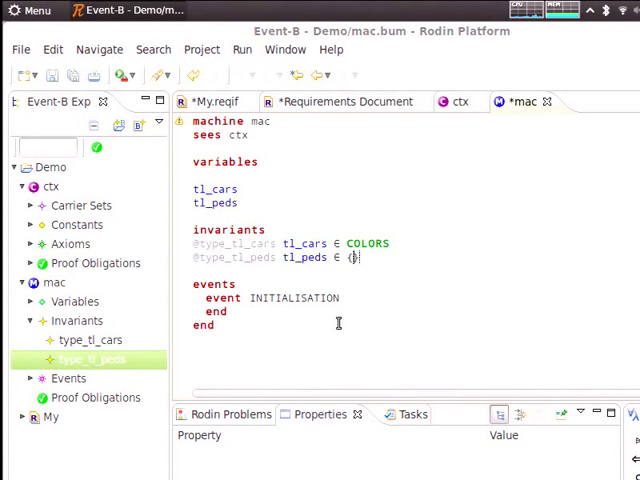
pyautogui.press('BackSpace')
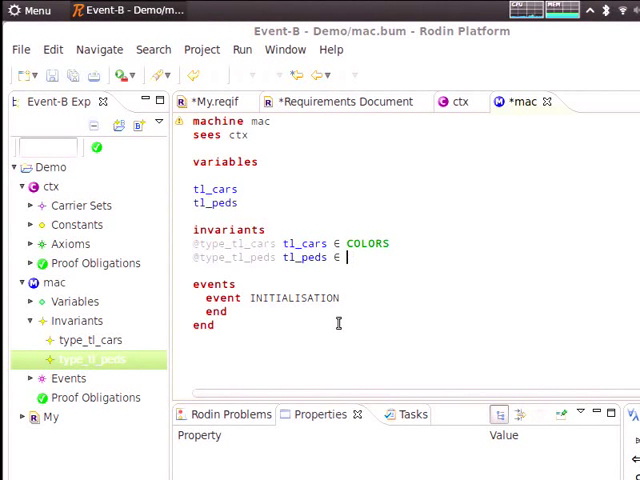
pyautogui.write('{red,')
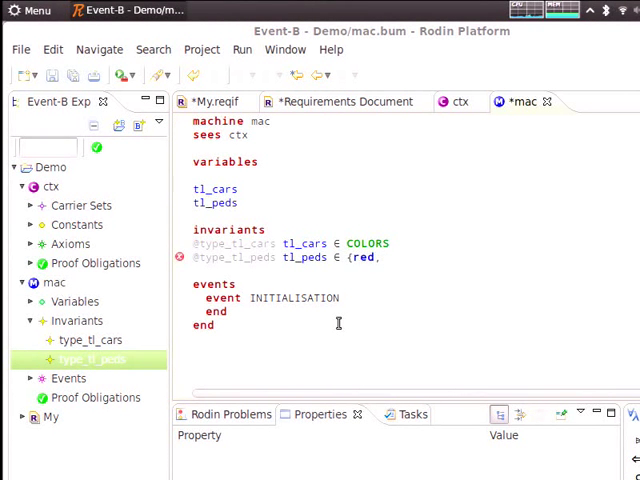
pyautogui.write('green}')
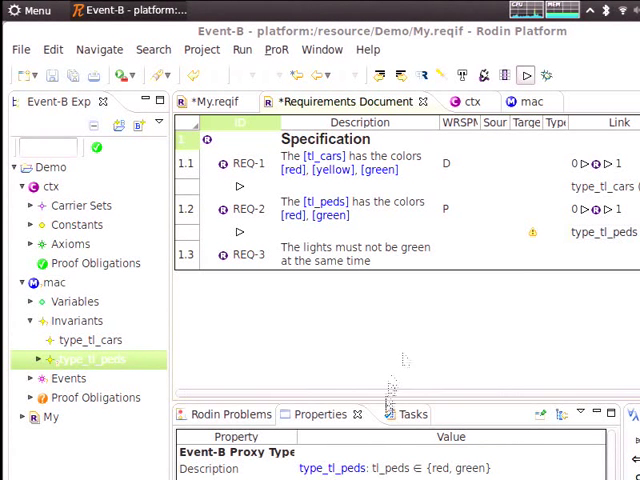
pyautogui.moveTo(410, 475)
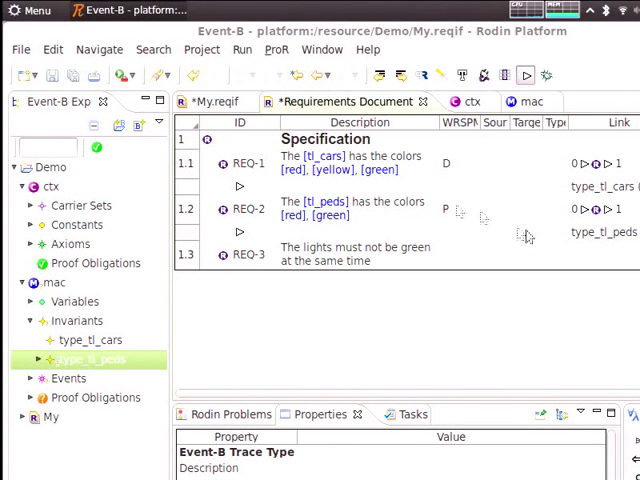
# Select REQ-3, 'The lights must not be green at the same time.'.
pyautogui.click(355, 254)
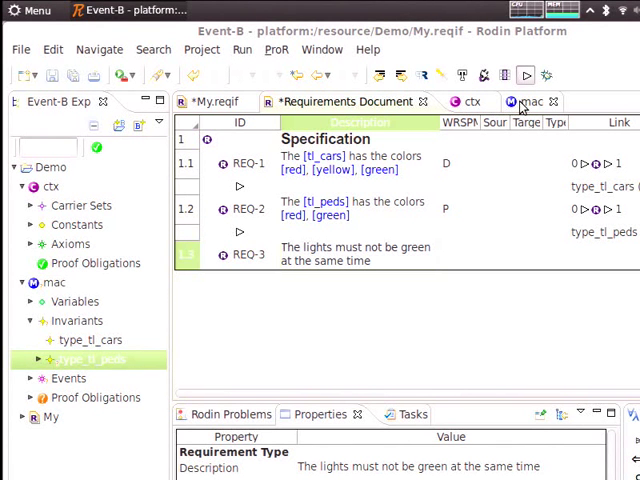
pyautogui.click(527, 101)
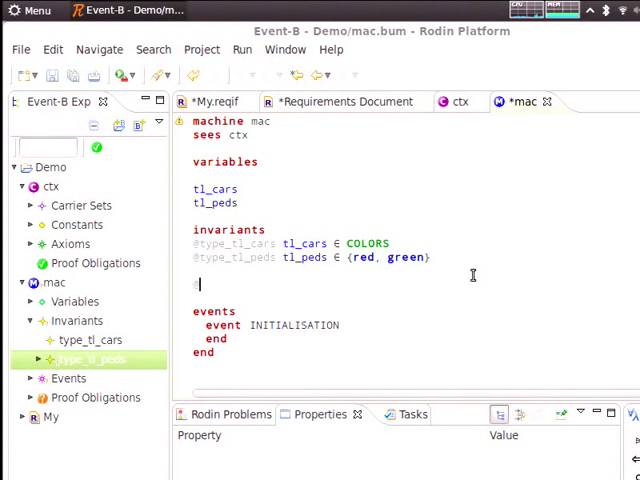
pyautogui.write('@safety')
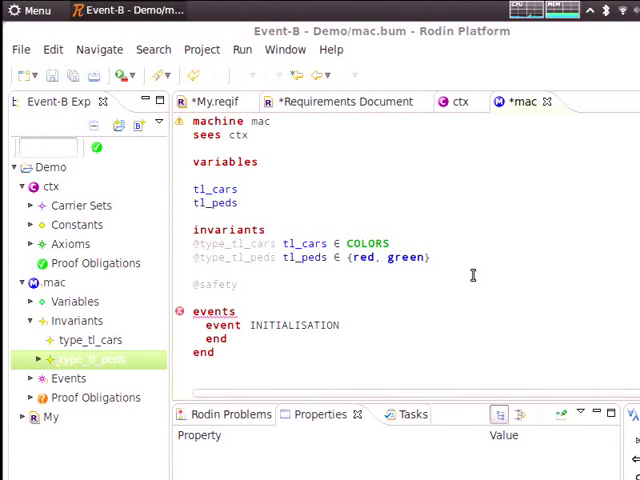
pyautogui.write('not')
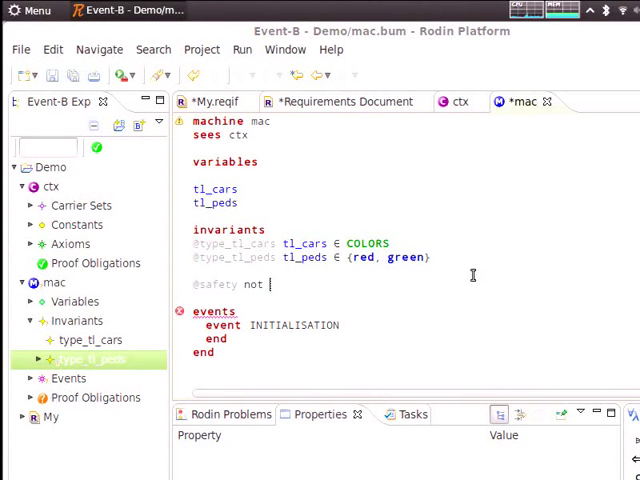
pyautogui.write('¬')
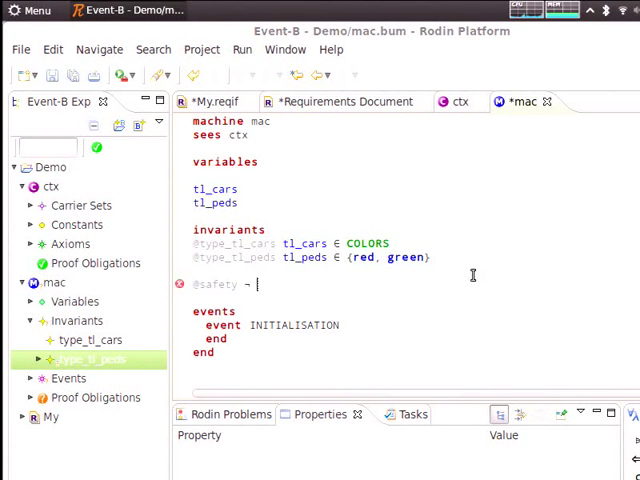
pyautogui.write('(t1')
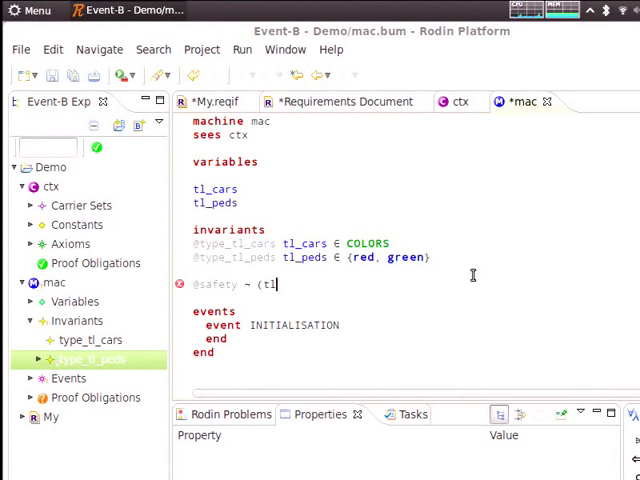
pyautogui.write('l_cars')
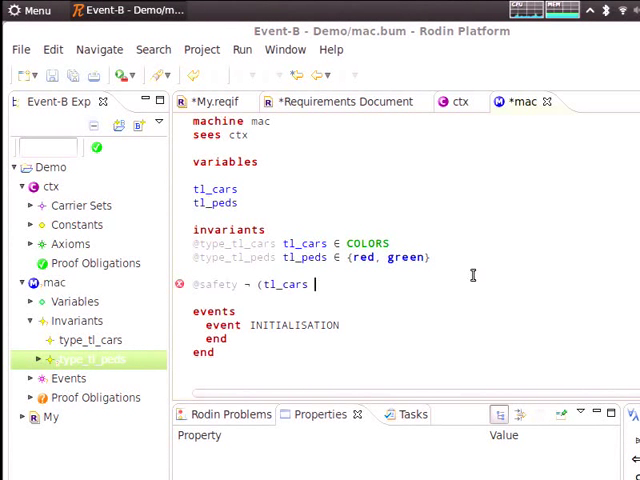
pyautogui.write('= green &')
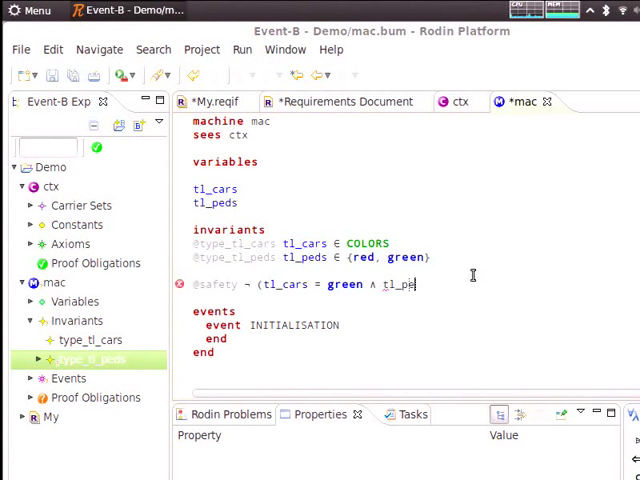
pyautogui.write('peds = gre')
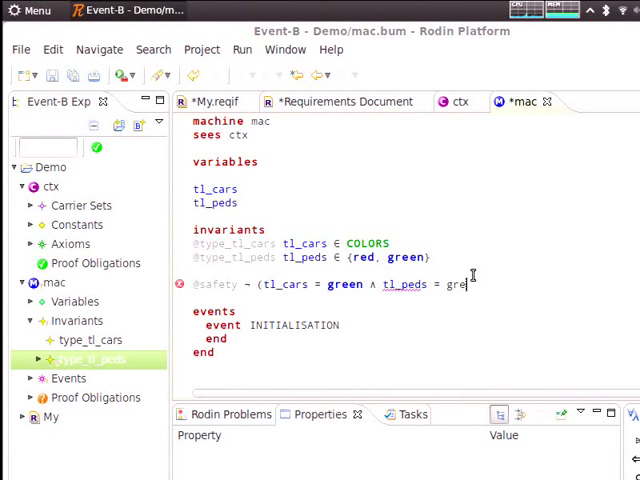
pyautogui.write('en)')
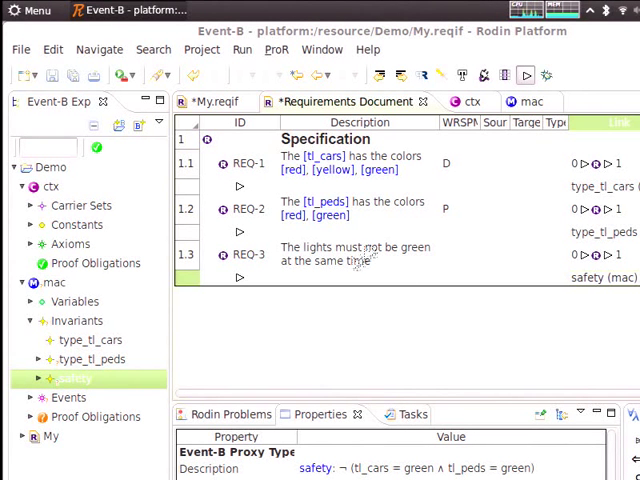
# Select REQ-3 to show its details: "The lights must not be green at the same time.".
pyautogui.click(350, 254)
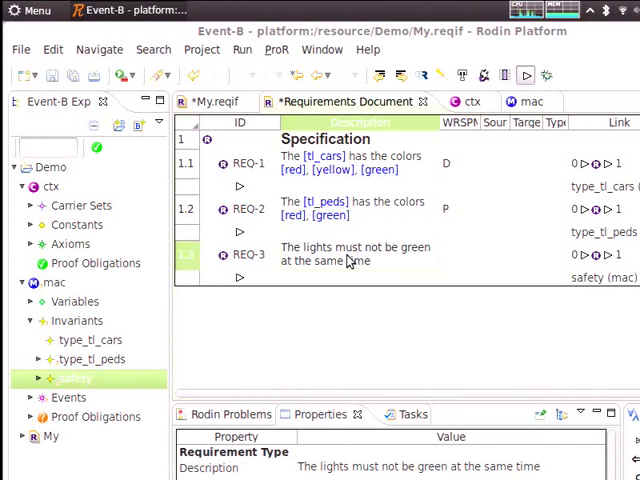